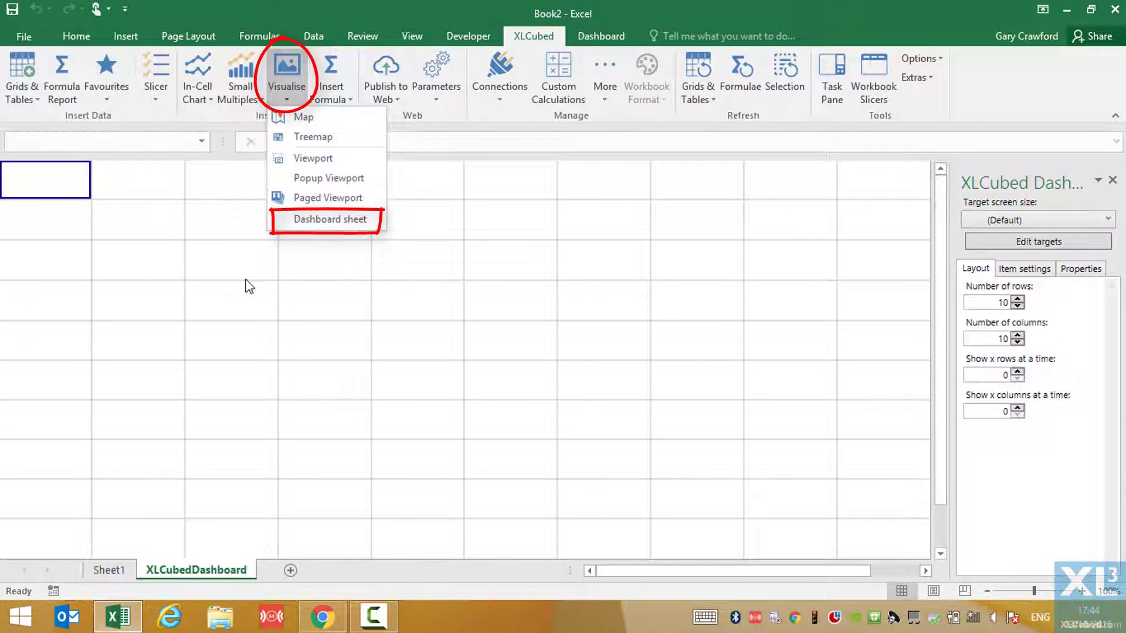
mouse_move(227, 260)
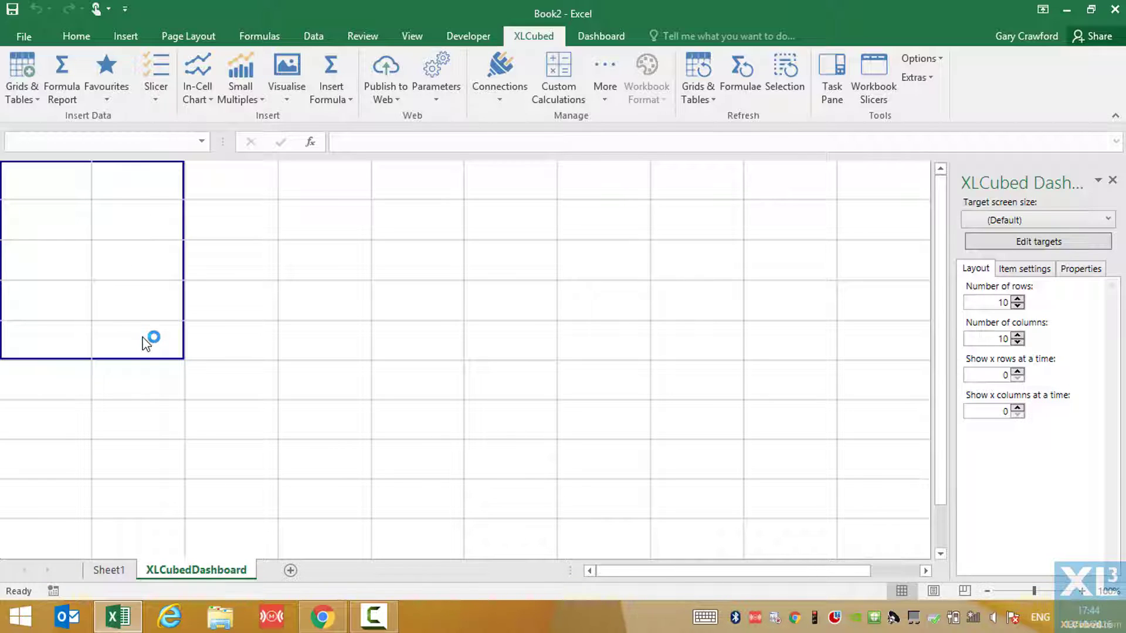
Show the Dashboard ribbon tab with the XLCubed design tools.
left_click(600, 35)
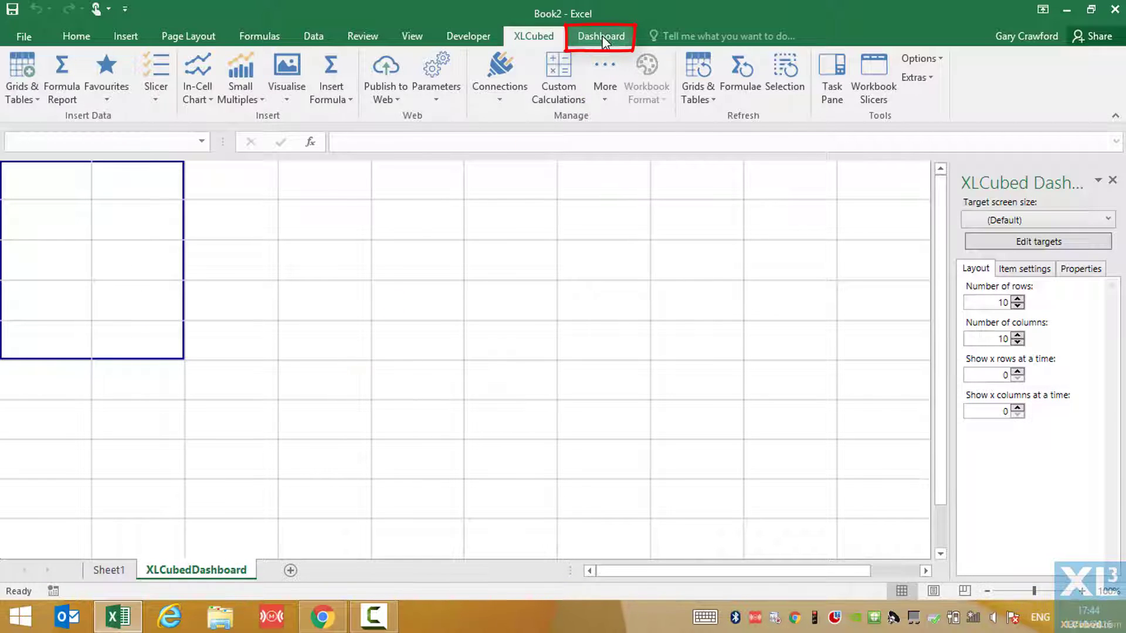
left_click(601, 37)
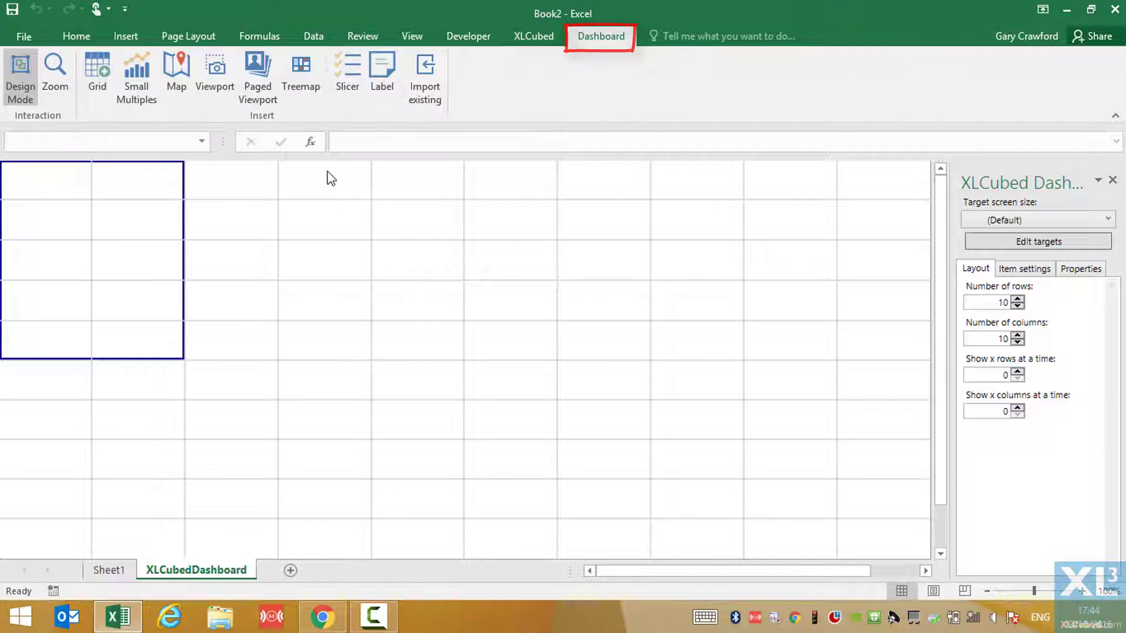
mouse_move(85, 114)
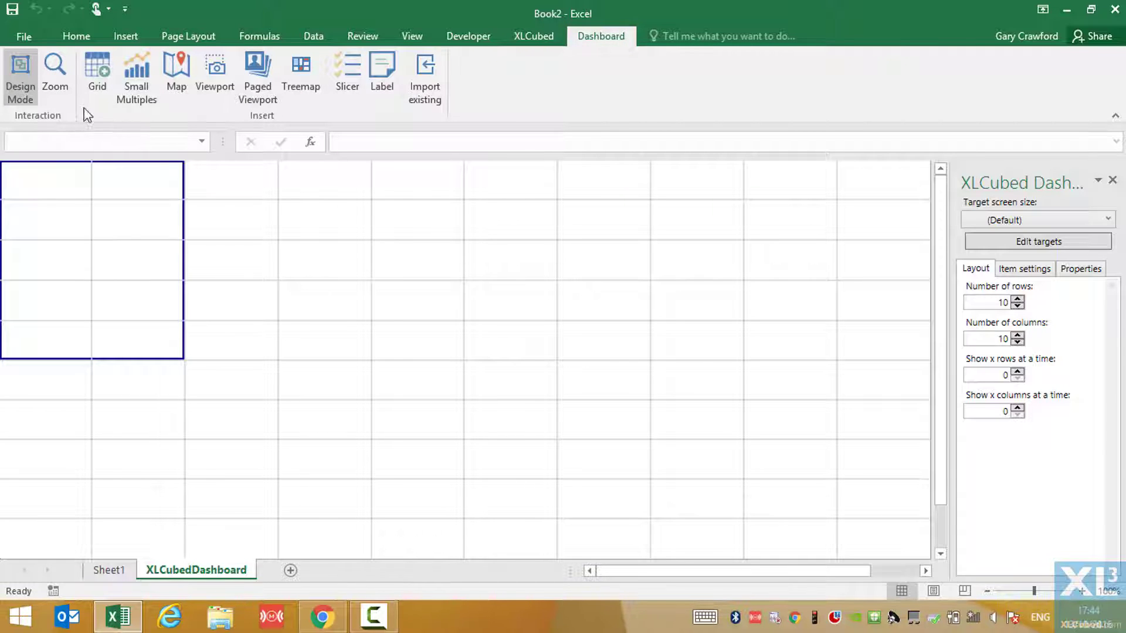
mouse_move(87, 221)
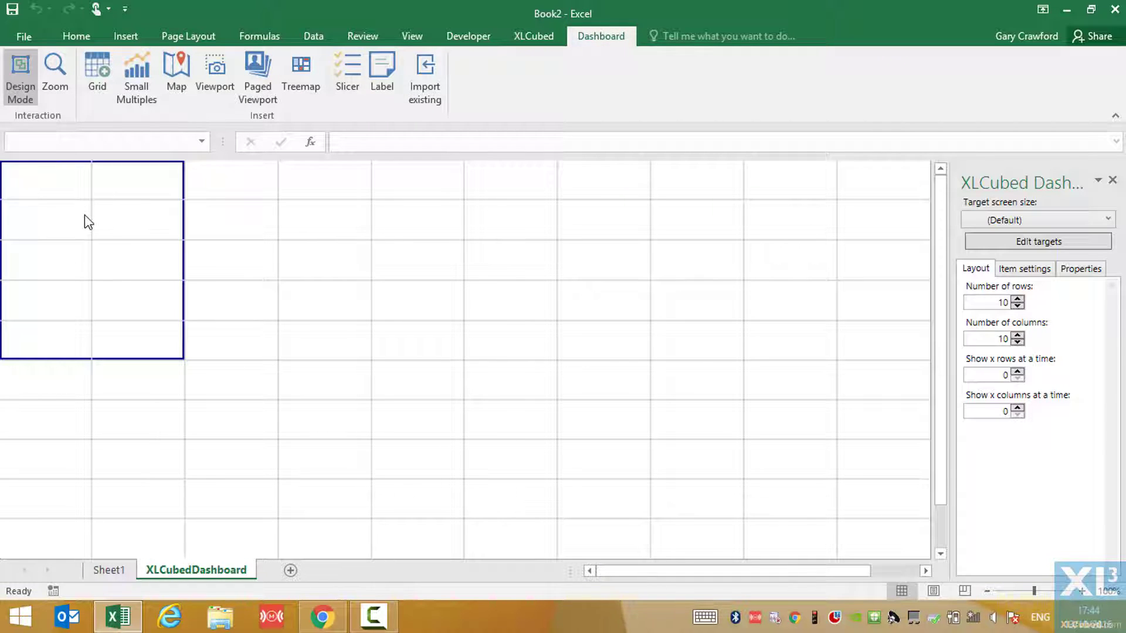
mouse_move(990, 314)
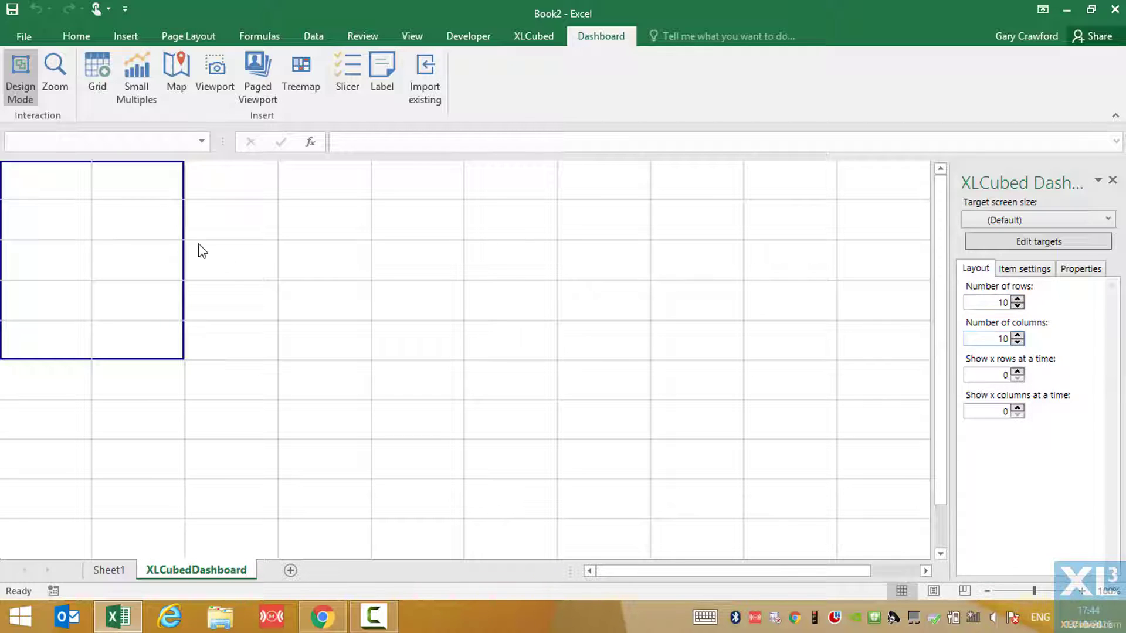
mouse_move(347, 71)
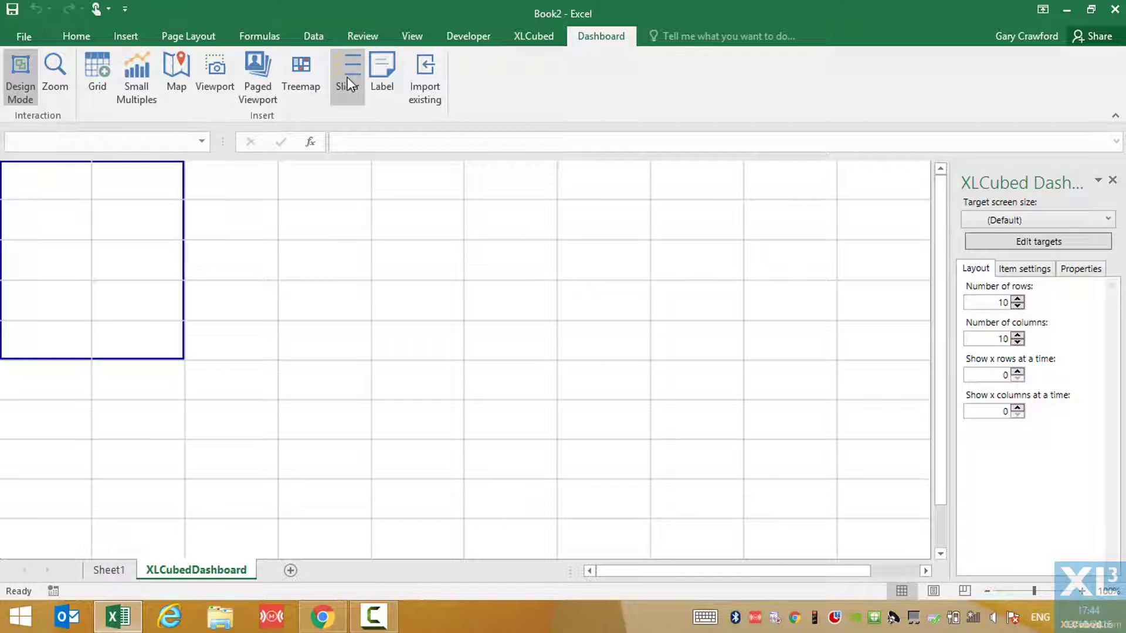
Insert a slicer on the Date.Calendar hierarchy at Calendar Year level (CY 2012–2015).
left_click(347, 64)
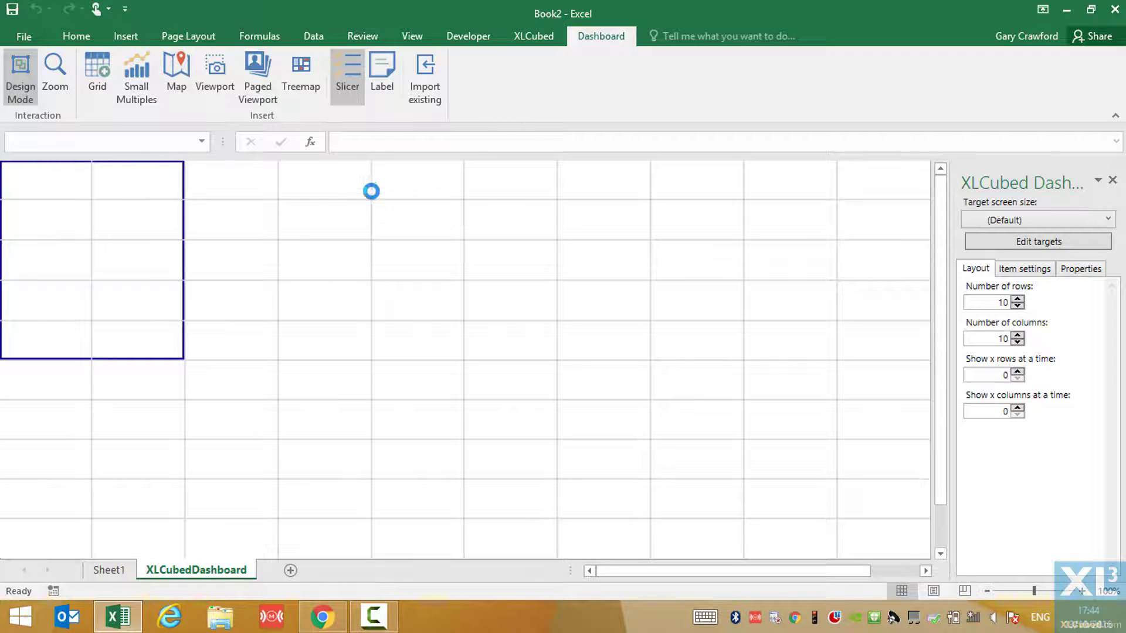
left_click(347, 62)
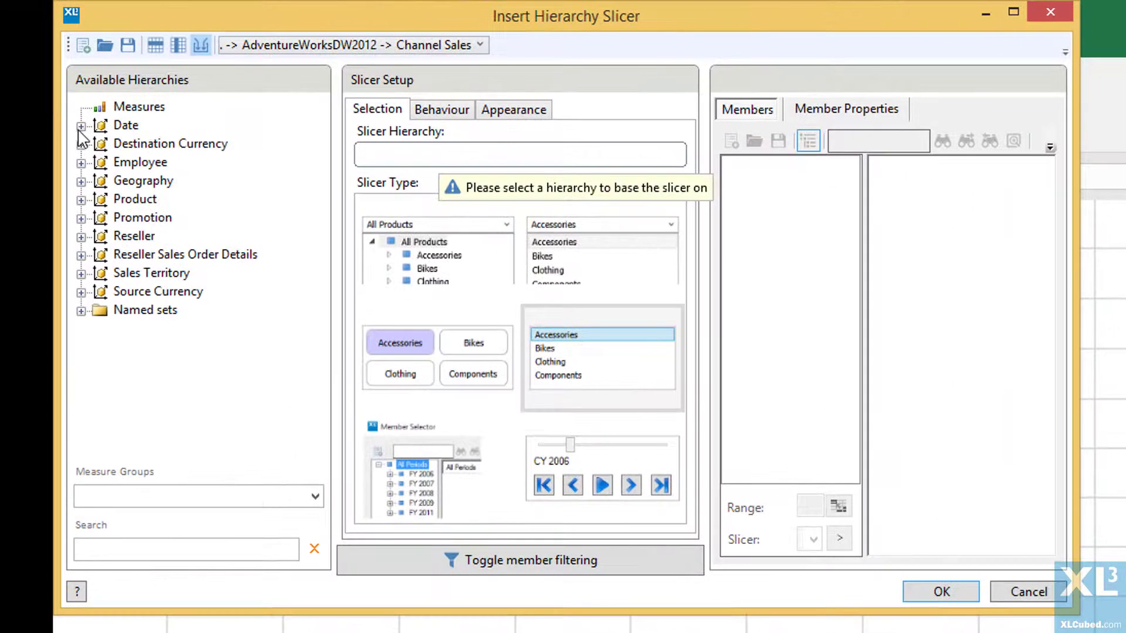
left_click(81, 126)
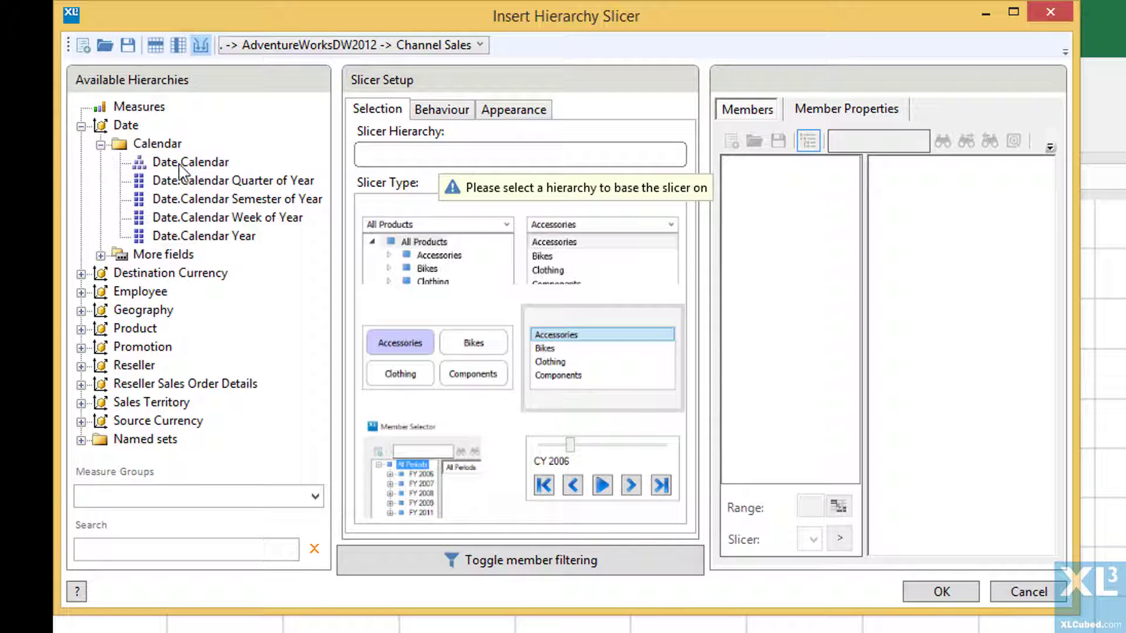
left_click(190, 162)
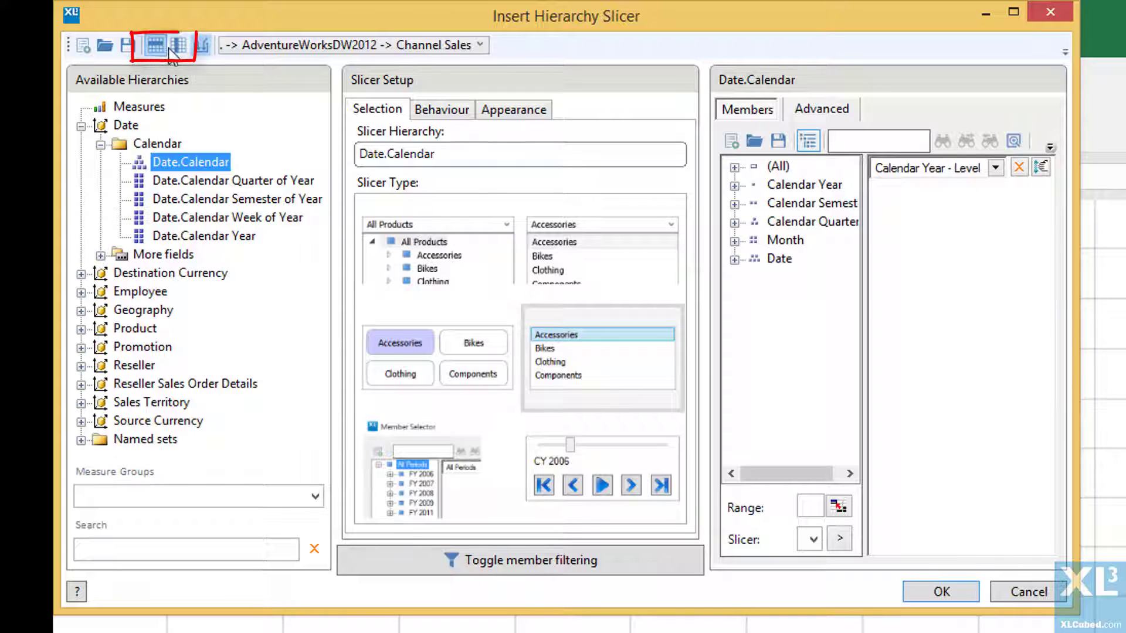
left_click(529, 561)
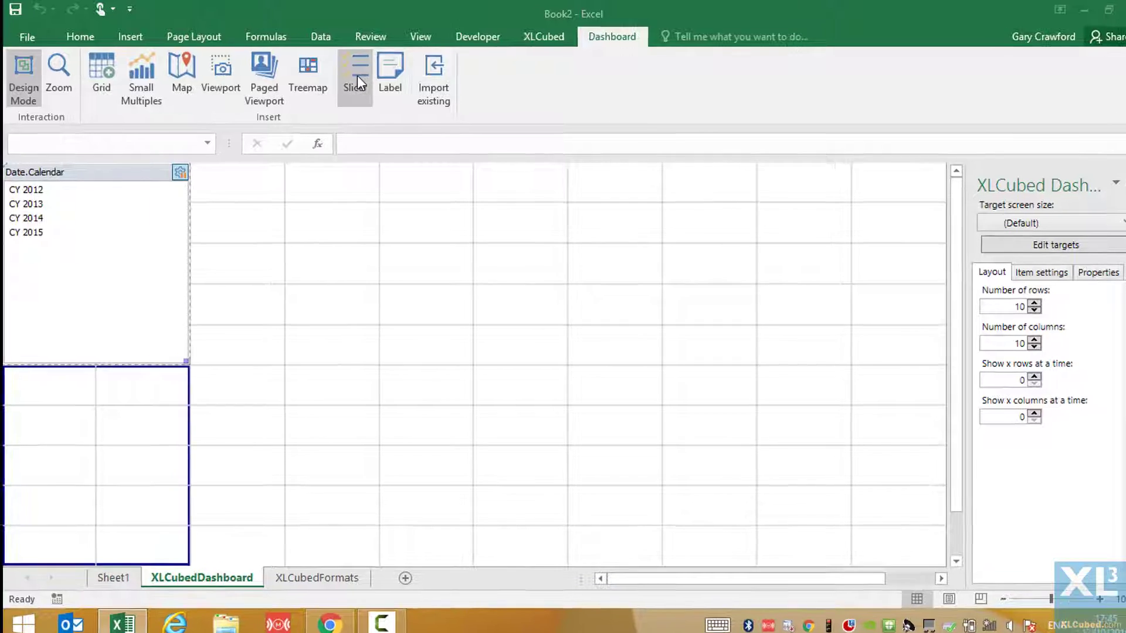
Insert a Promotion slicer showing All Promotions, its children and the Promotion level.
left_click(355, 64)
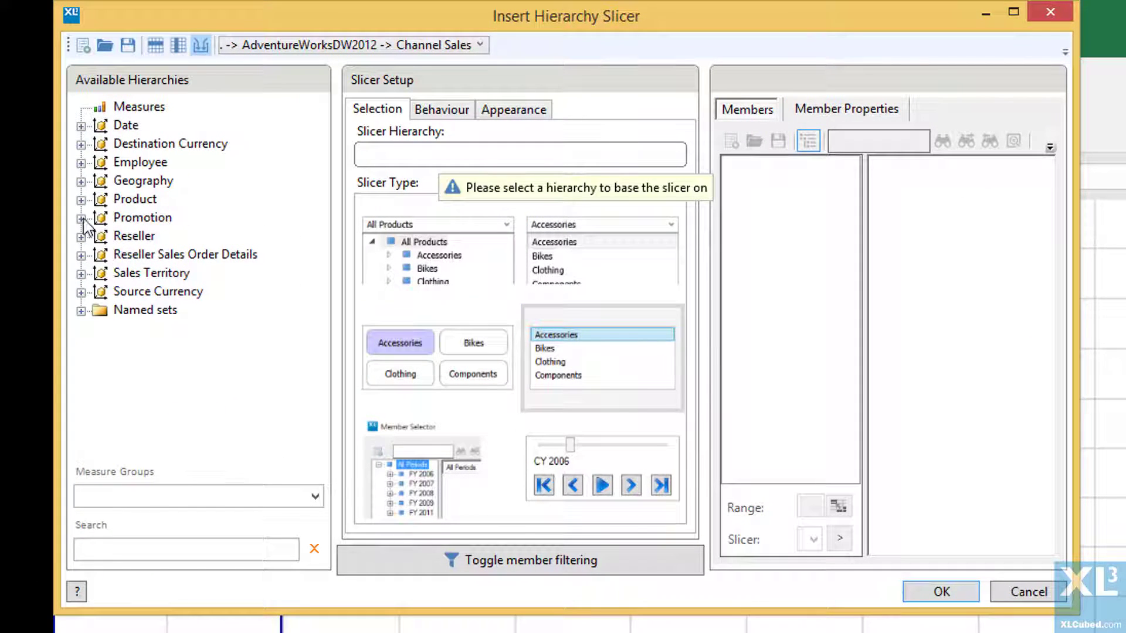
left_click(142, 218)
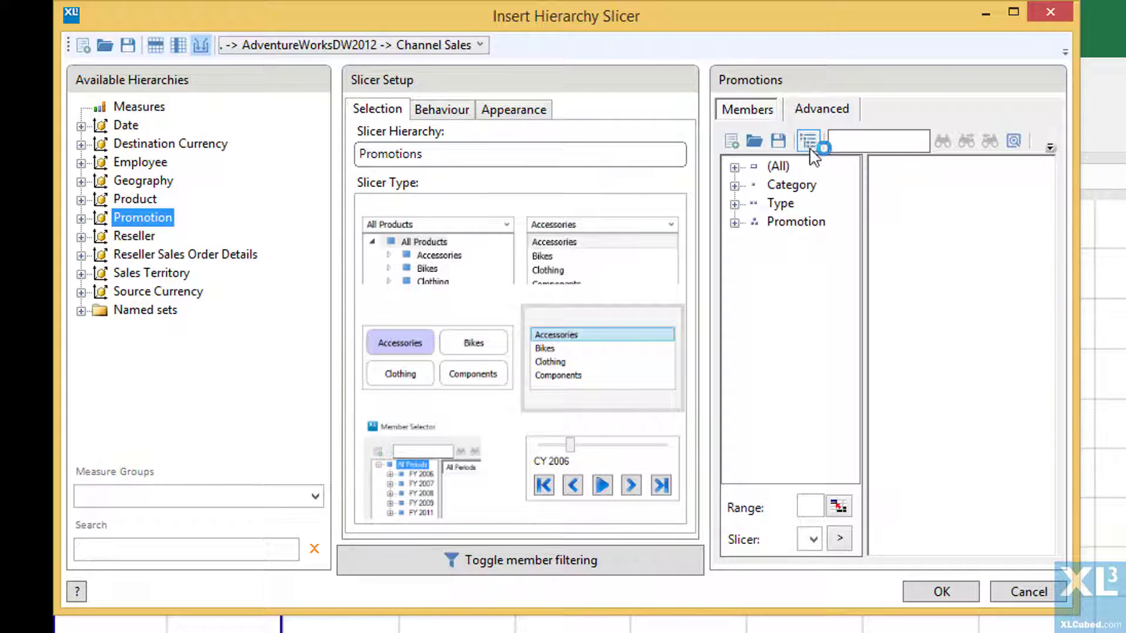
left_click(807, 141)
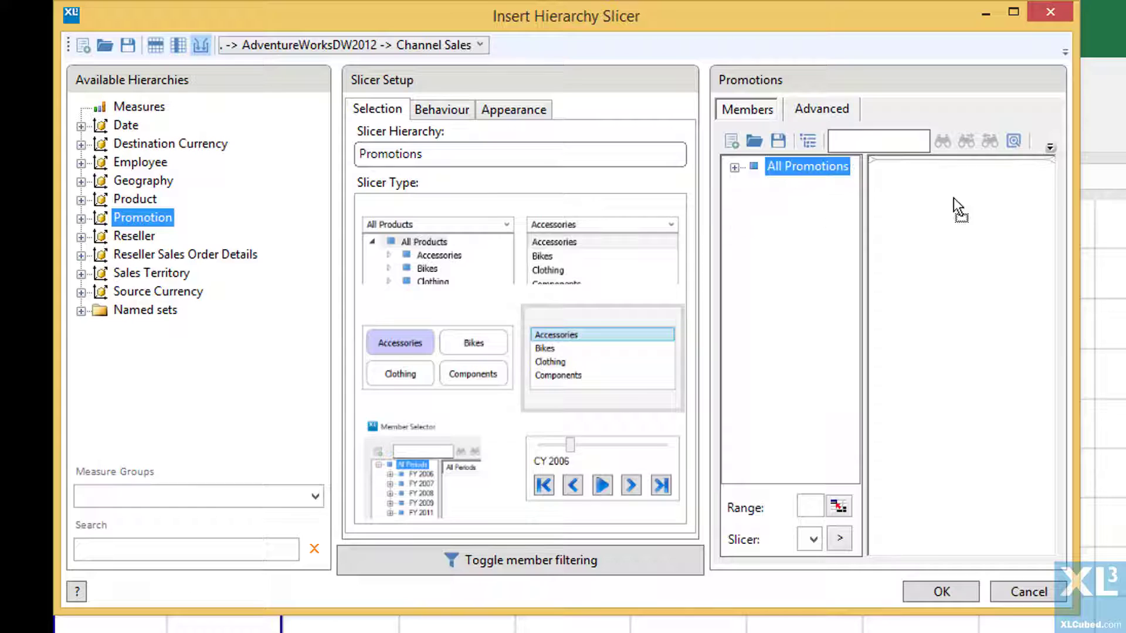
left_click(809, 141)
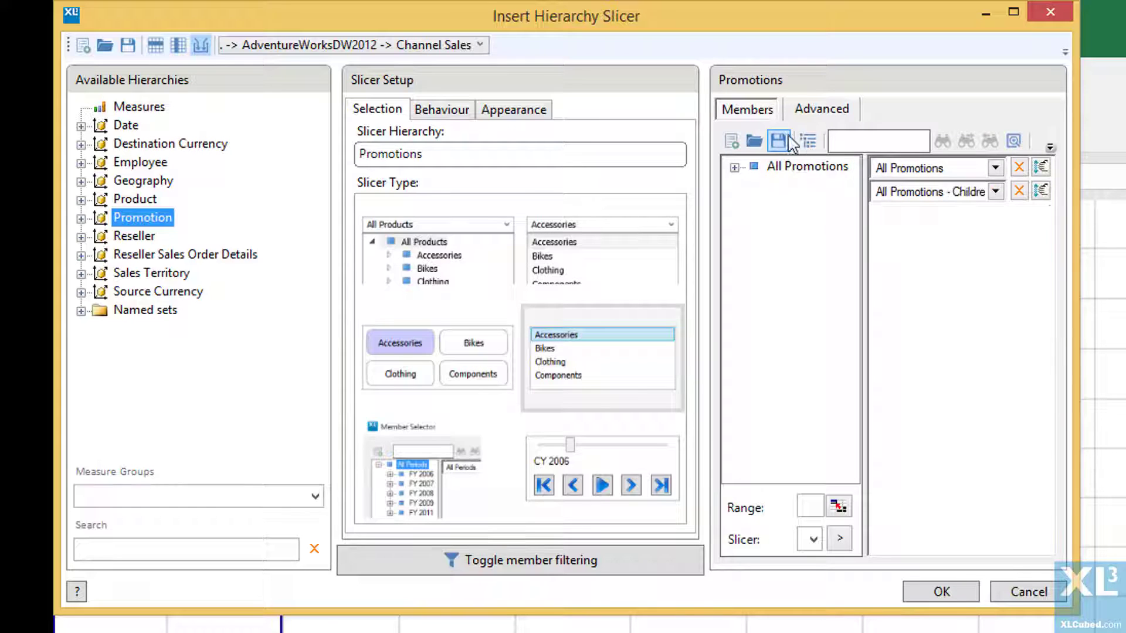
left_click(808, 141)
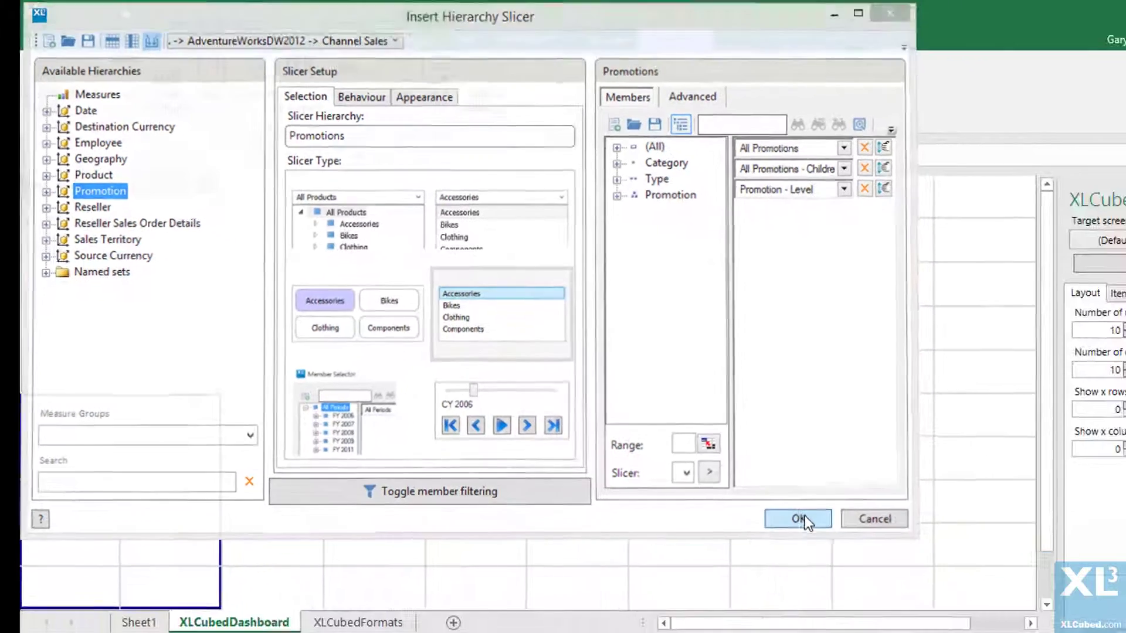
left_click(797, 518)
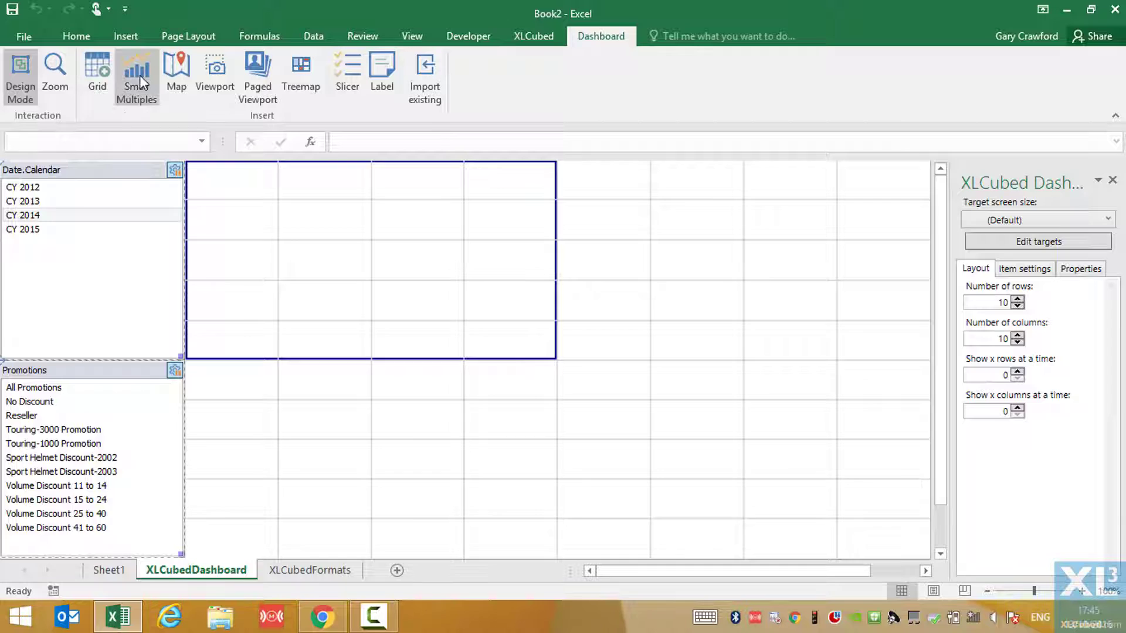
Insert a Reseller Sales Amount column chart beside the slicers and bring up its chart designer.
left_click(135, 70)
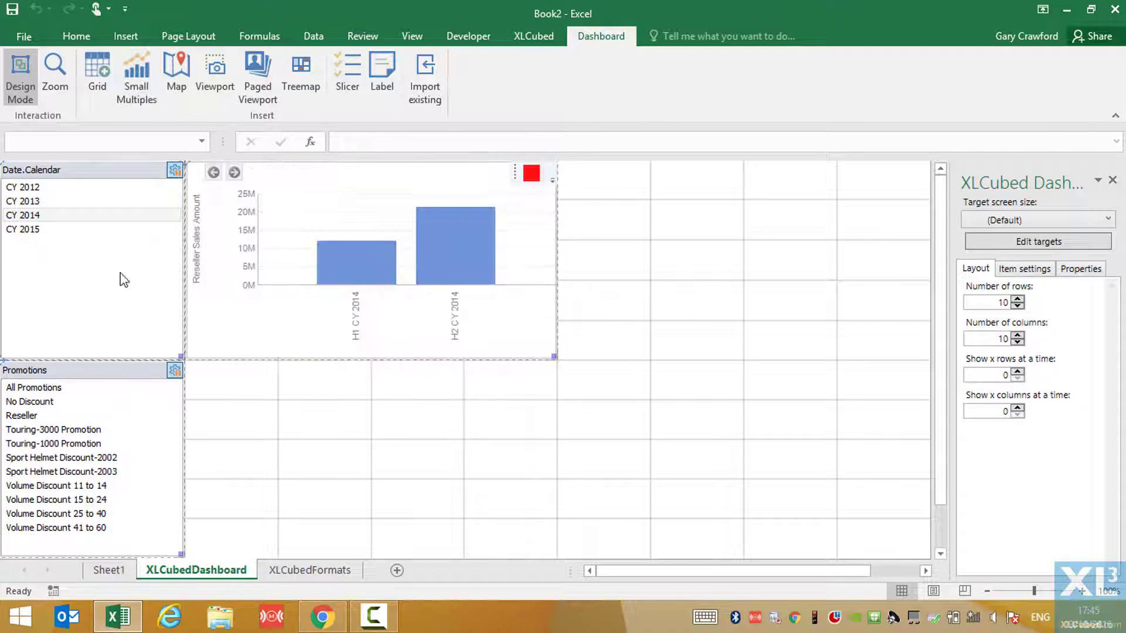
left_click(20, 200)
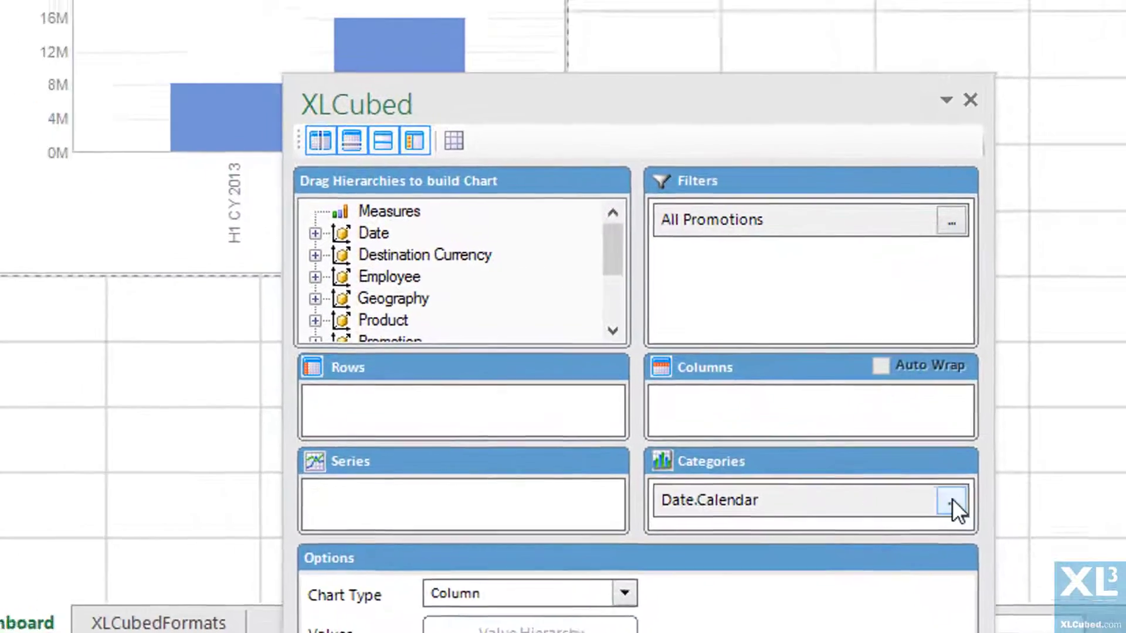
Set the chart's Date.Calendar categories to Descendants at Month level and close the designer.
left_click(952, 504)
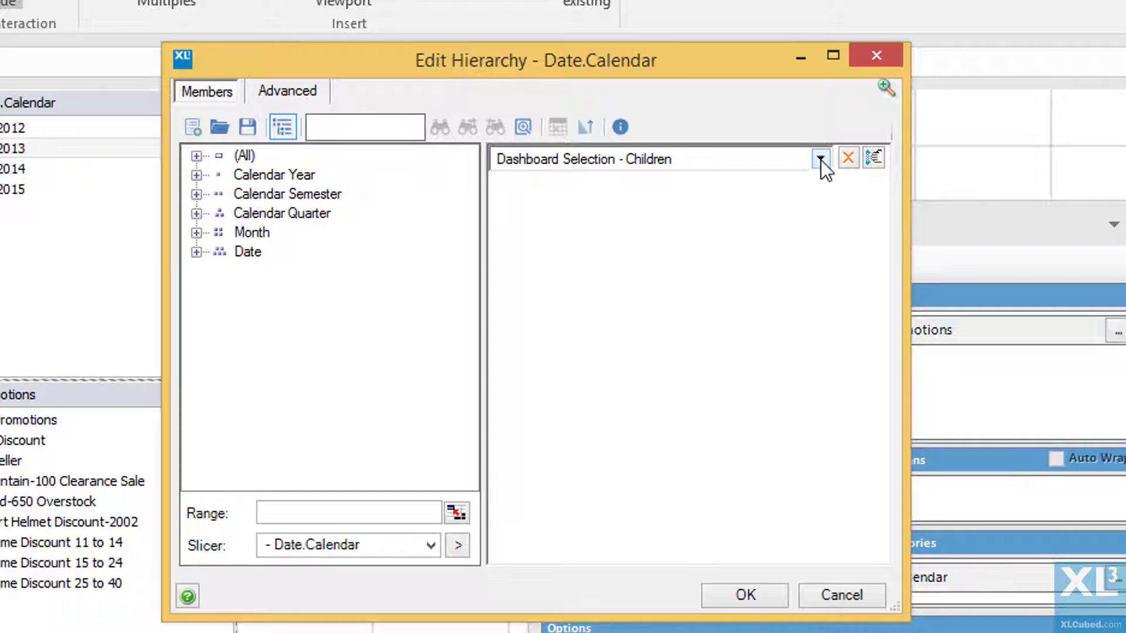
left_click(819, 159)
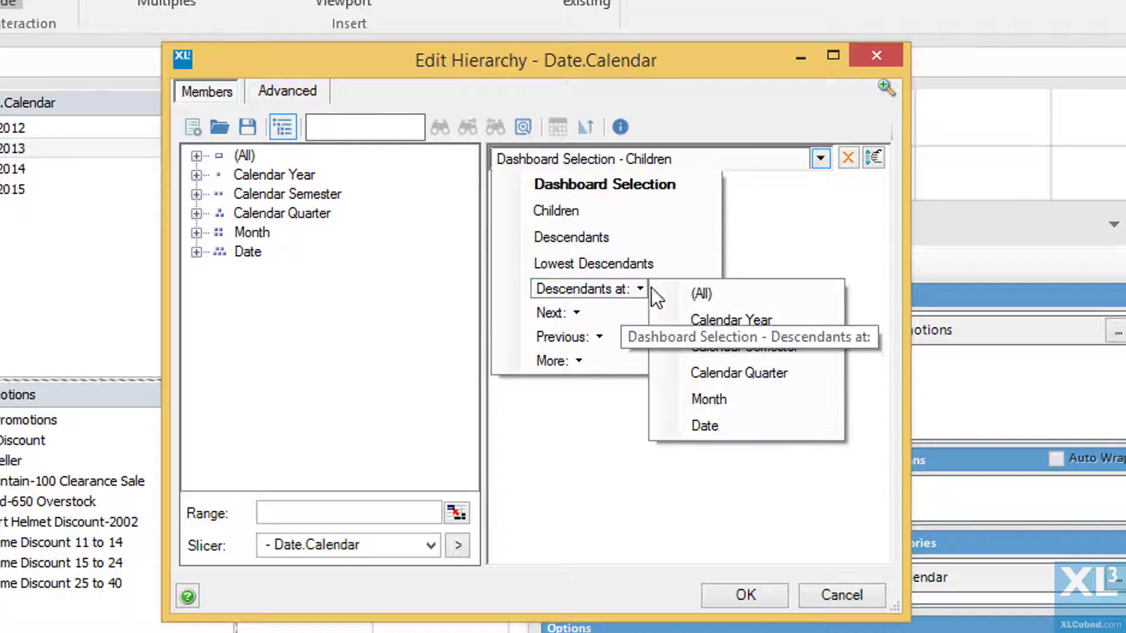
left_click(708, 399)
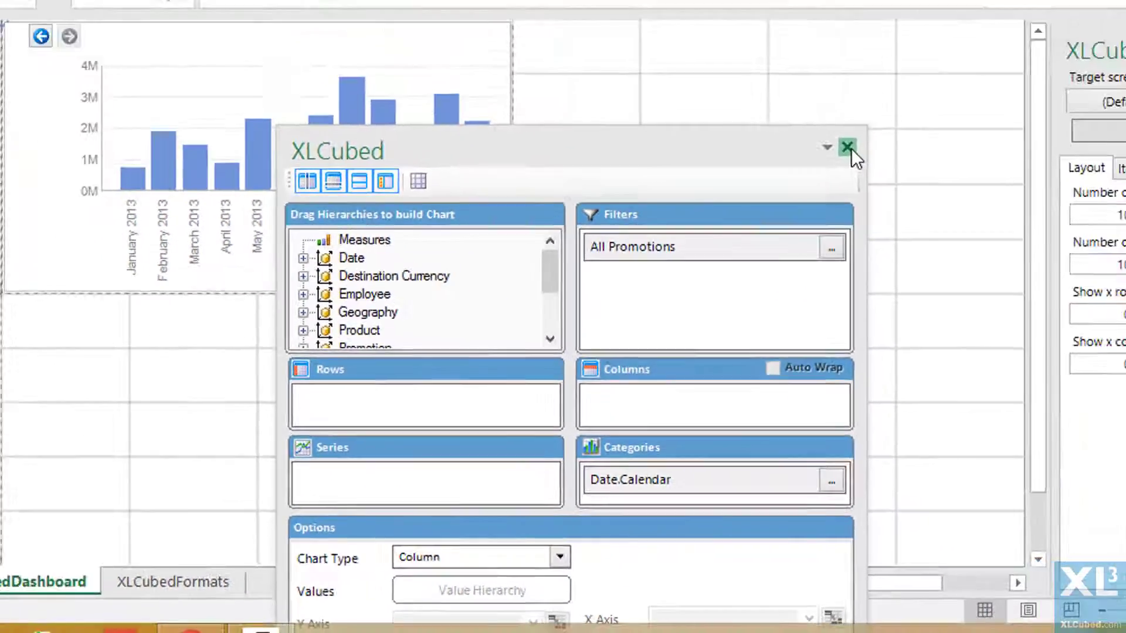
left_click(849, 147)
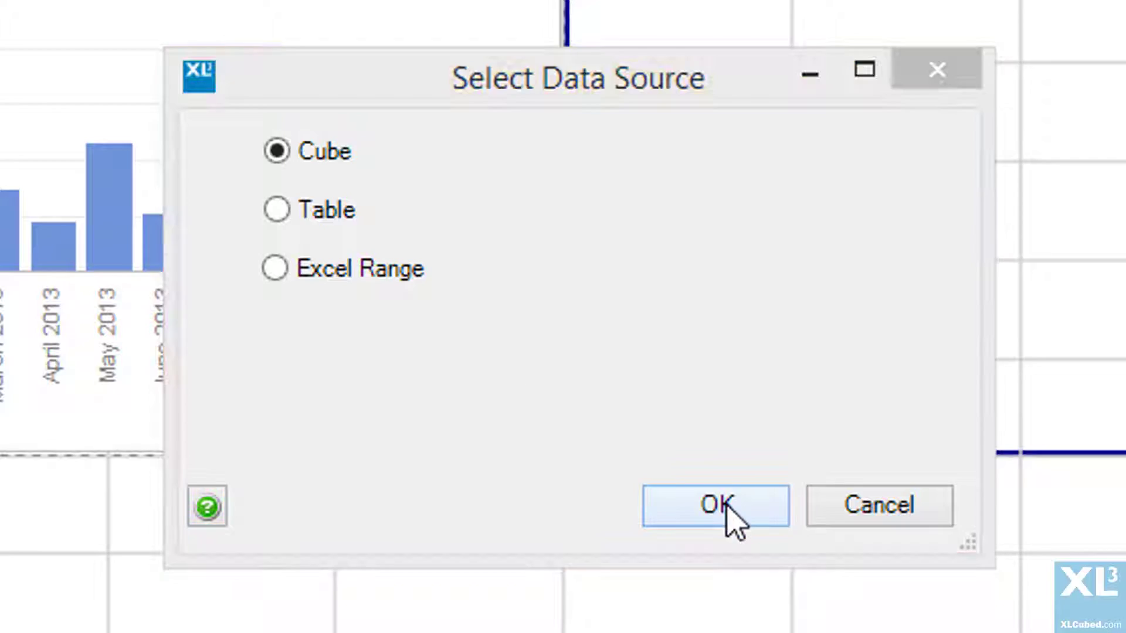
Start a cube-based treemap plotted by Geography and split by Product Categories.
left_click(718, 521)
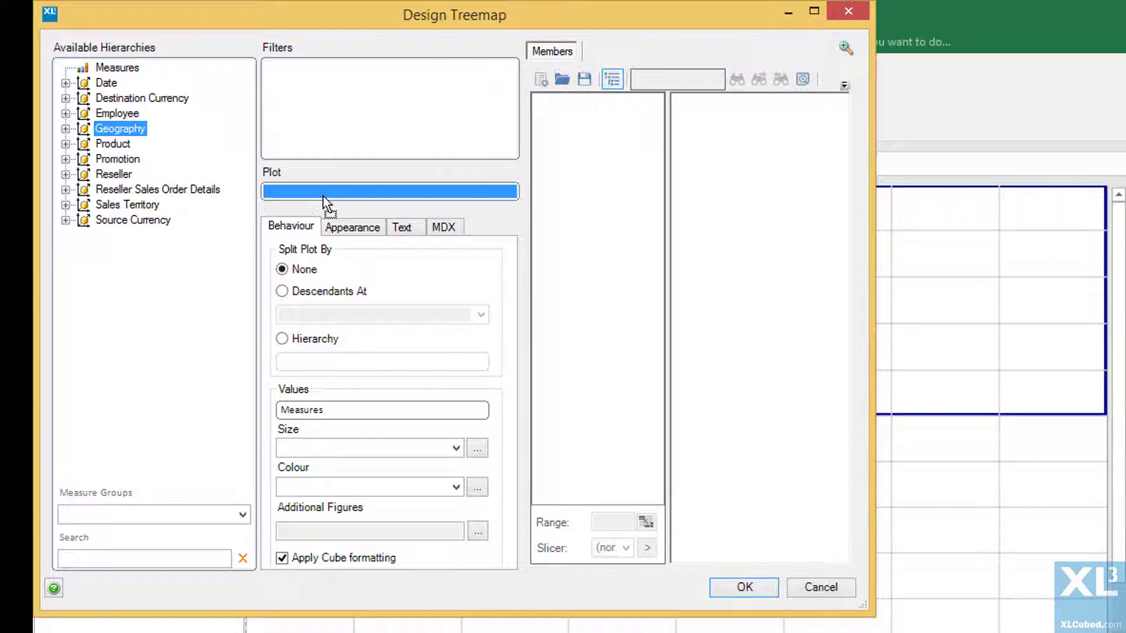
left_click_drag(121, 129, 389, 191)
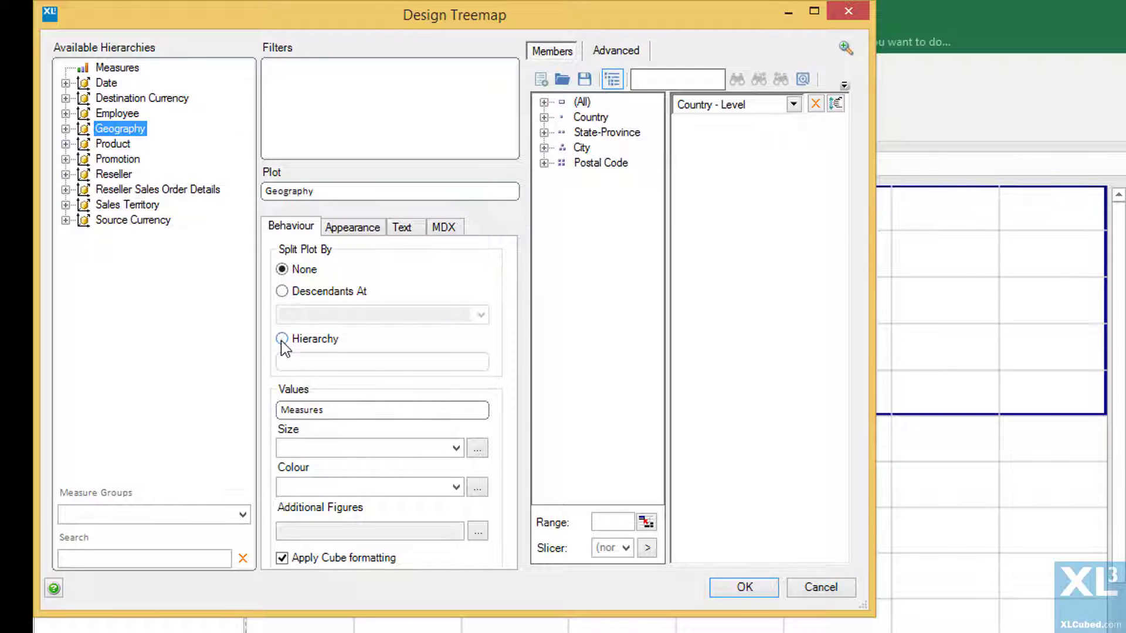
left_click(282, 338)
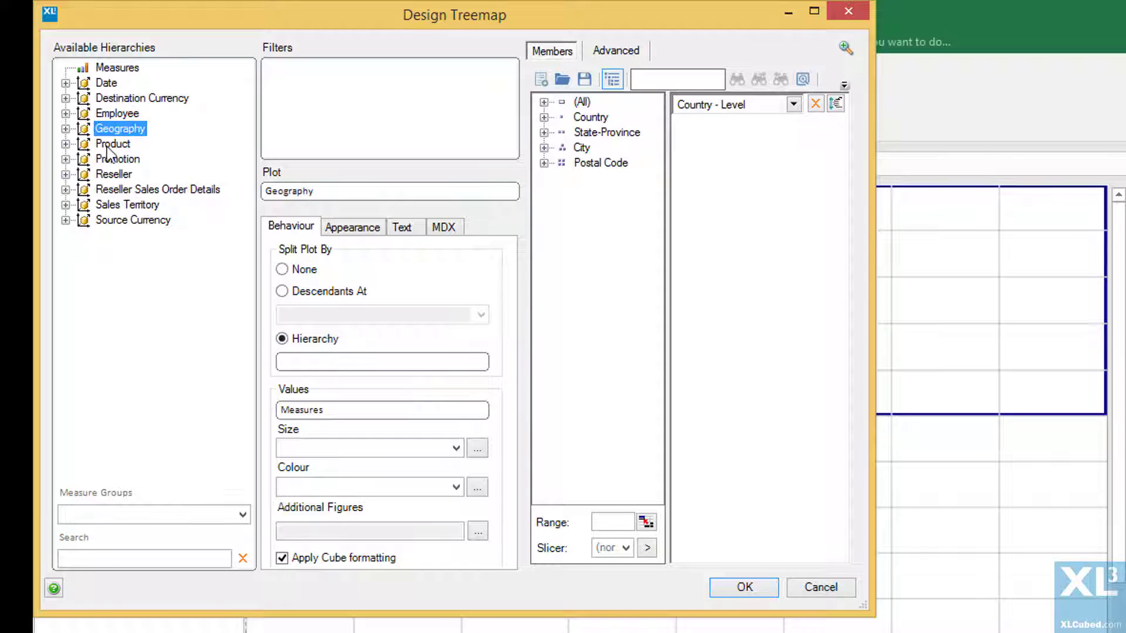
left_click(111, 143)
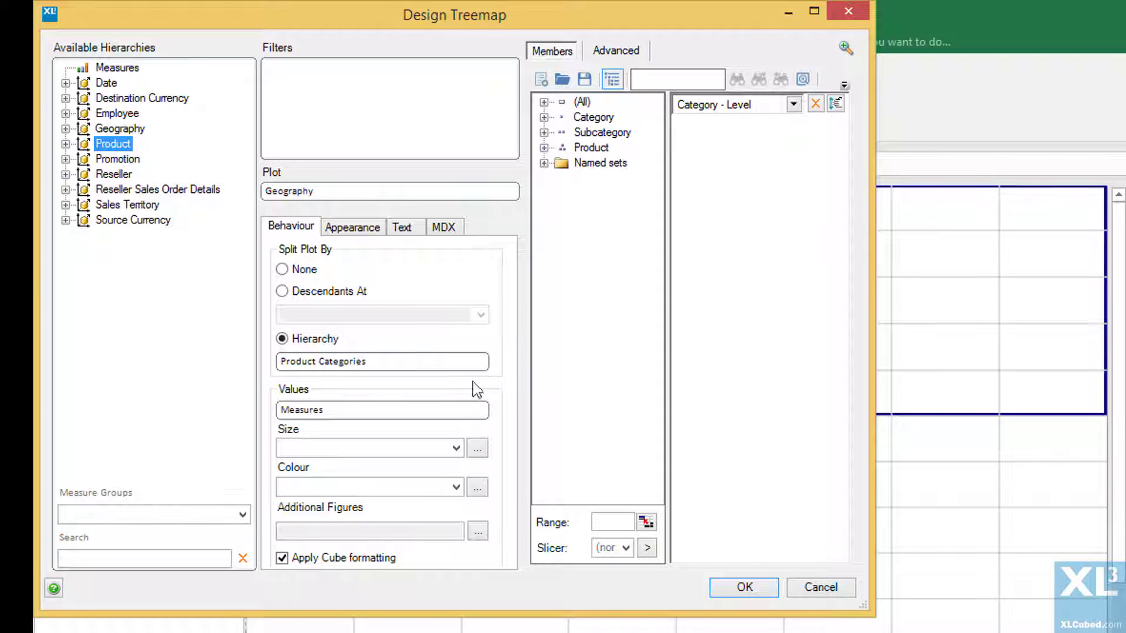
Size treemap tiles by Reseller Sales Amount and pick the colour measure from Reseller Sales.
left_click(452, 448)
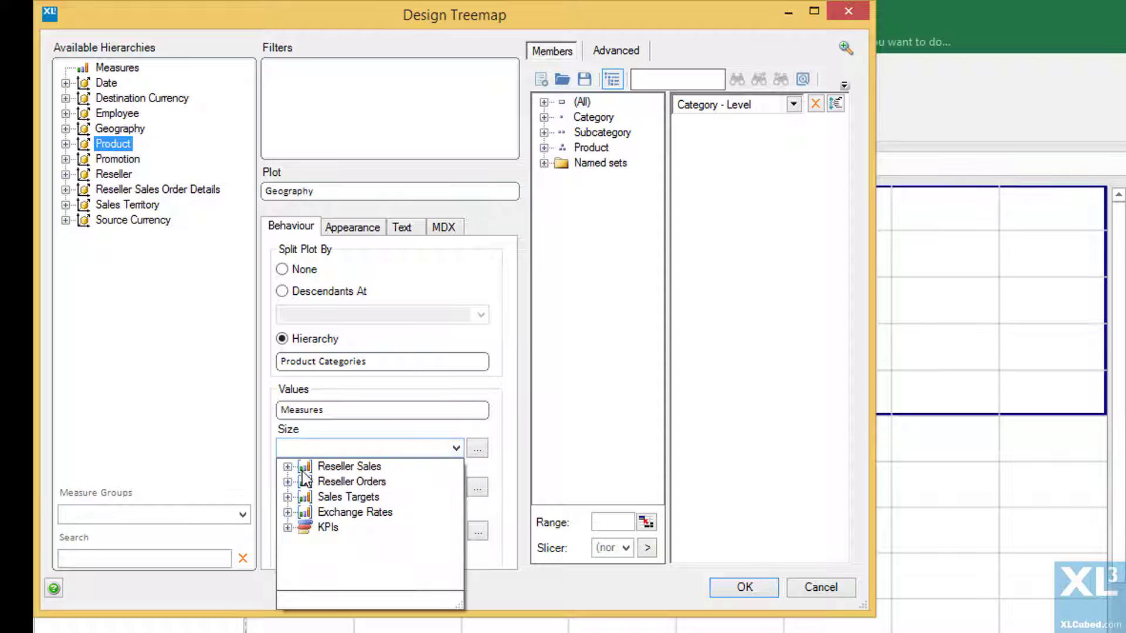
left_click(349, 466)
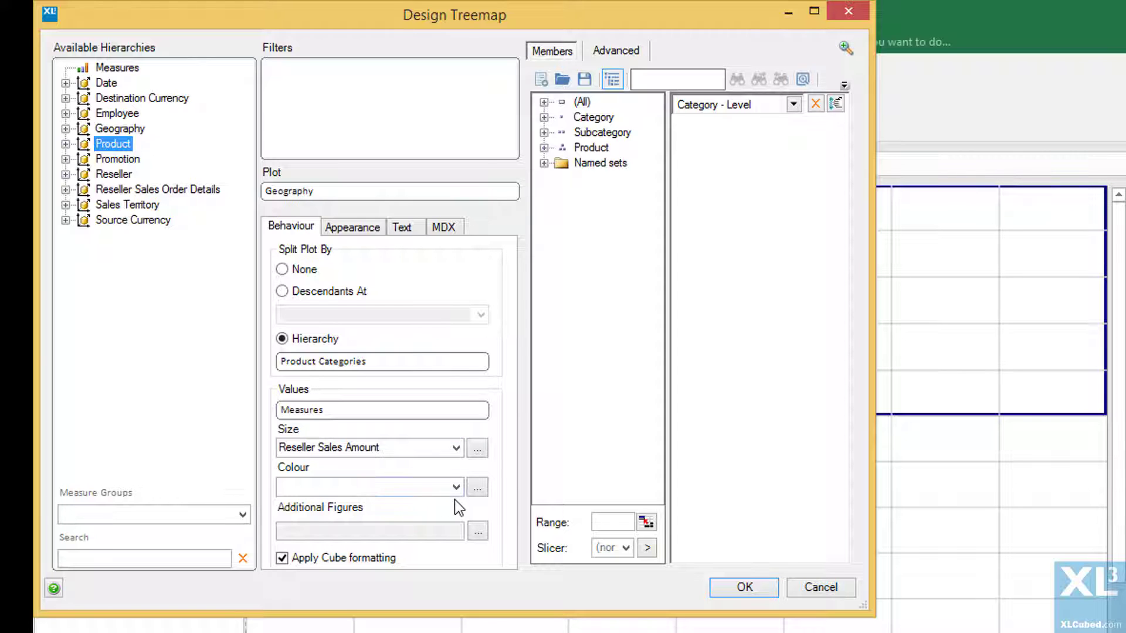
left_click(456, 487)
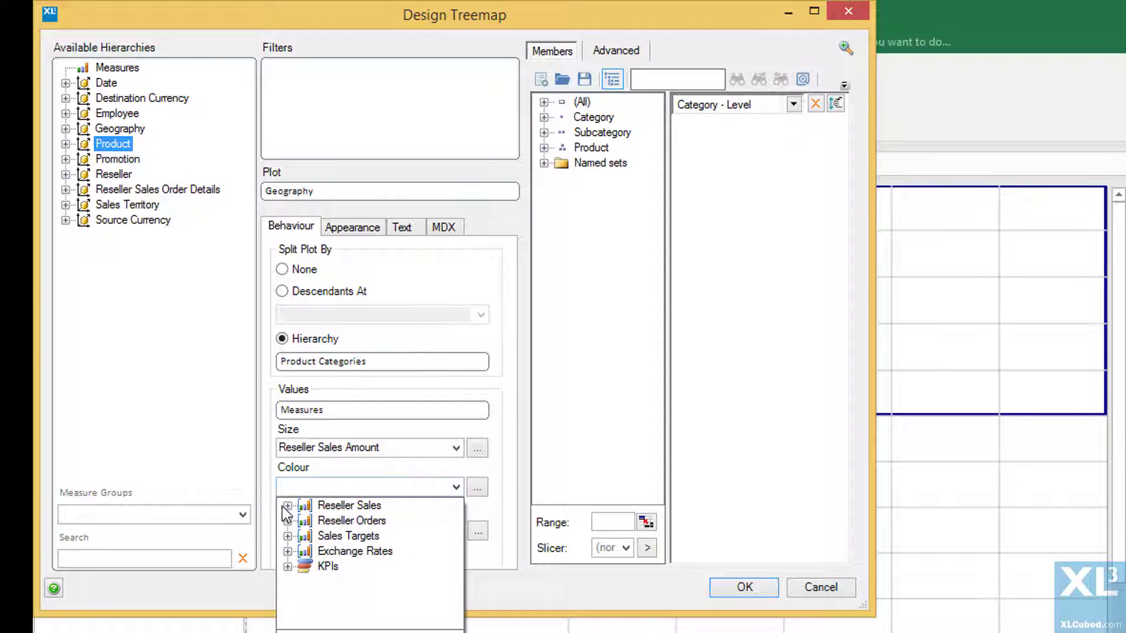
left_click(287, 505)
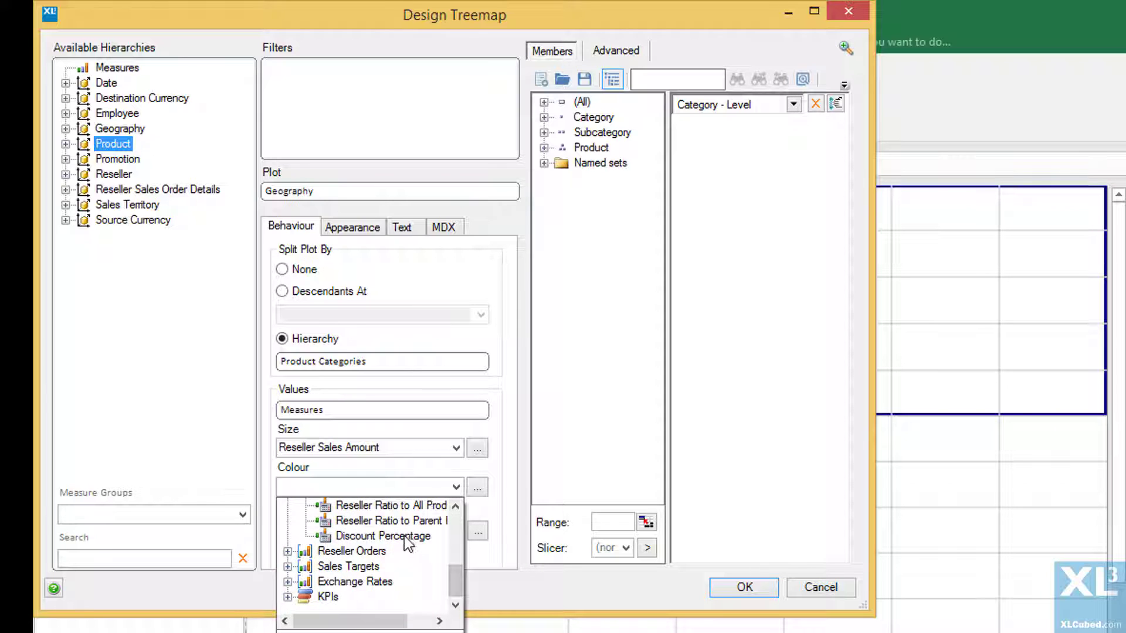
left_click(352, 227)
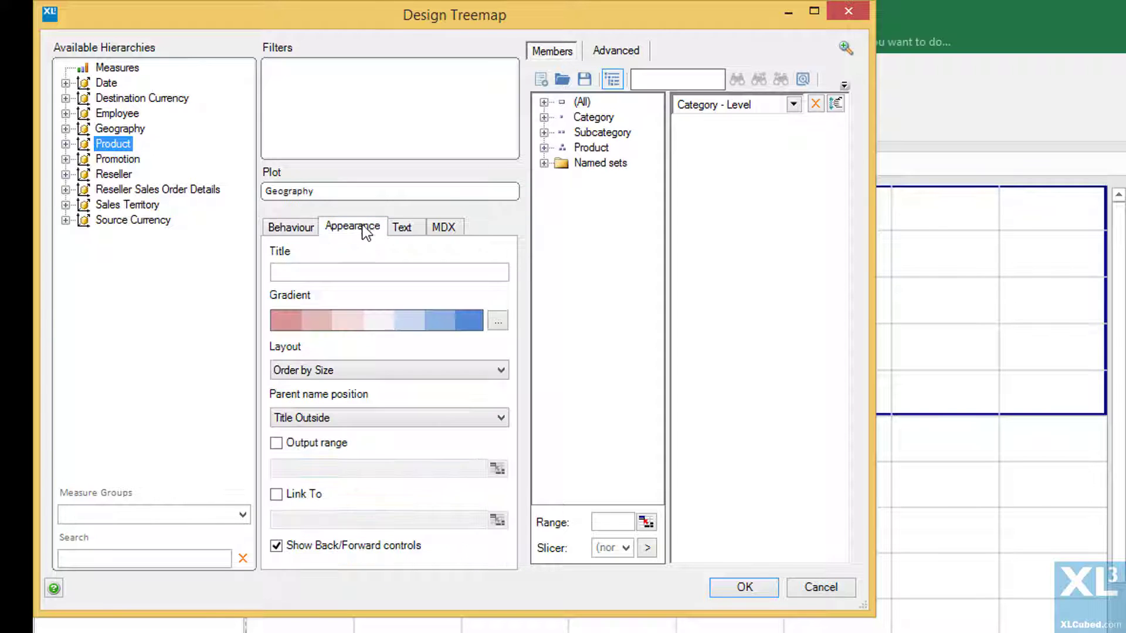
Apply the Excel 1 (Reversed) blue-to-red gradient and finish the treemap.
left_click(497, 320)
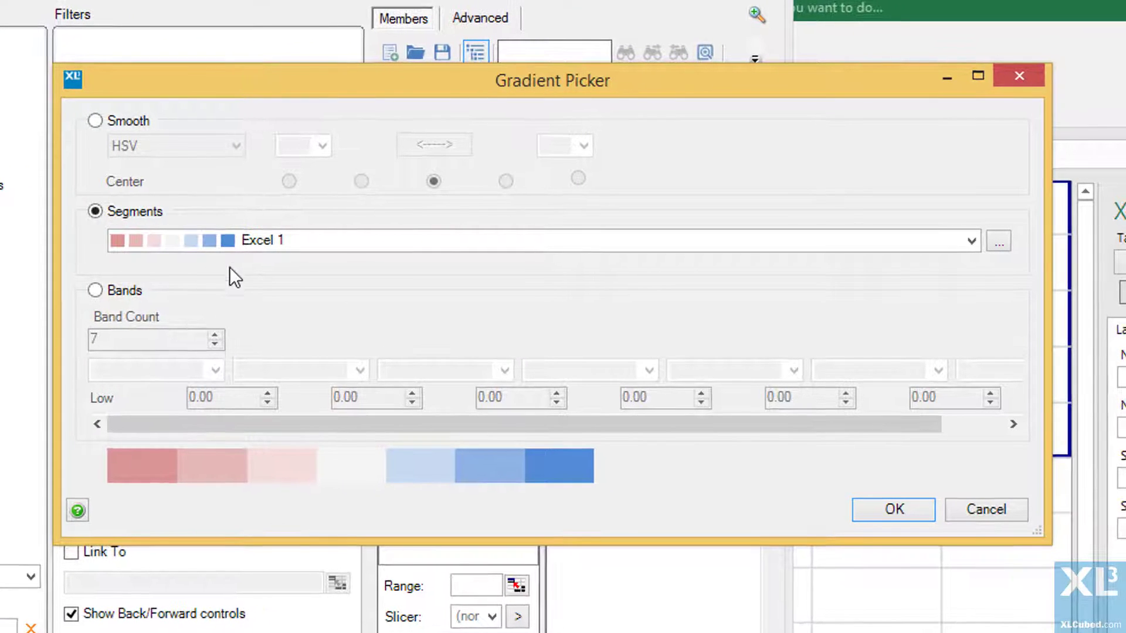
left_click(971, 241)
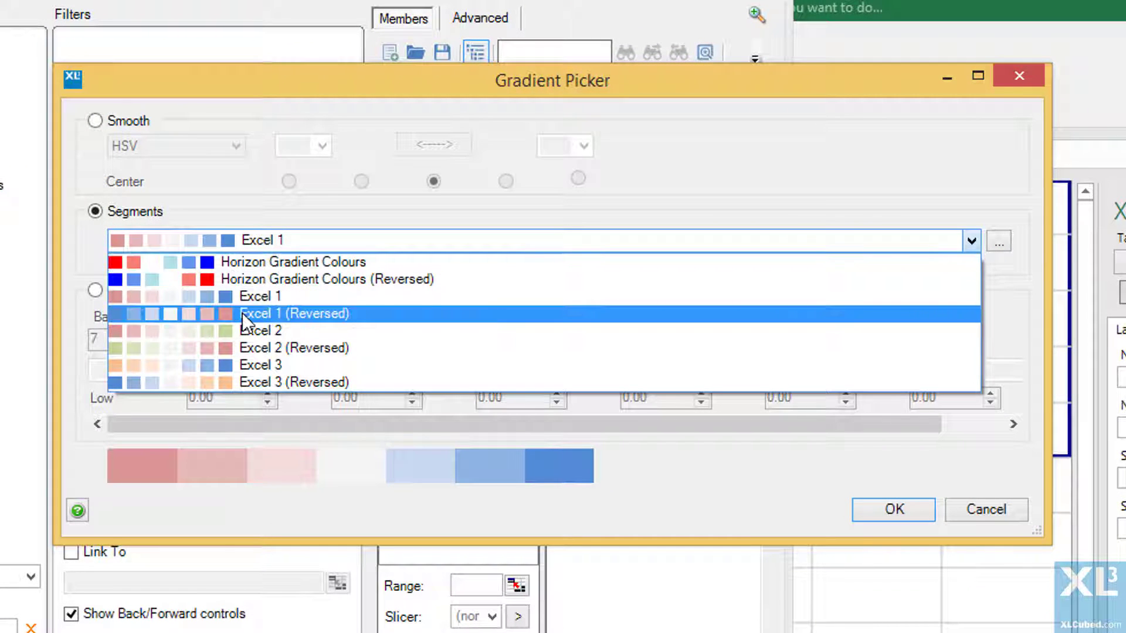
left_click(294, 314)
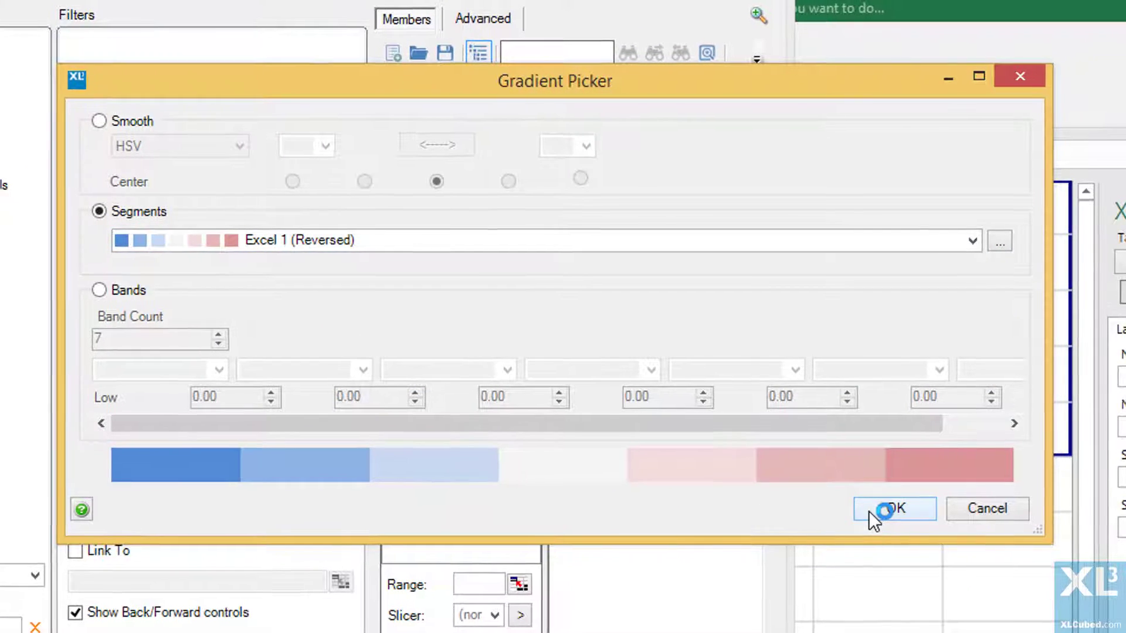
left_click(893, 508)
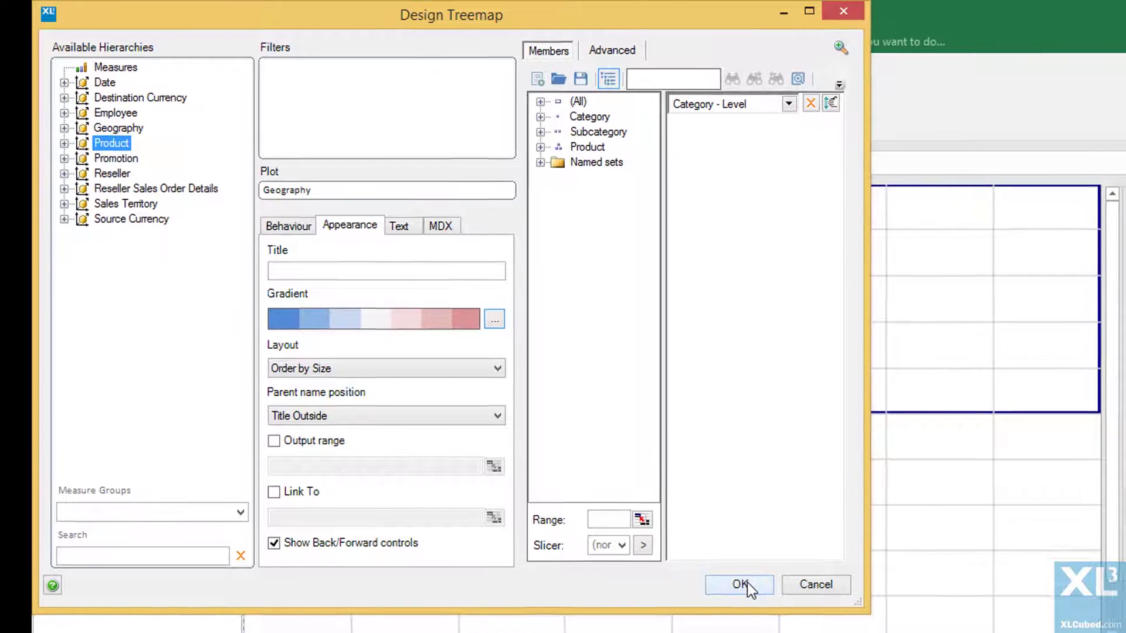
left_click(739, 585)
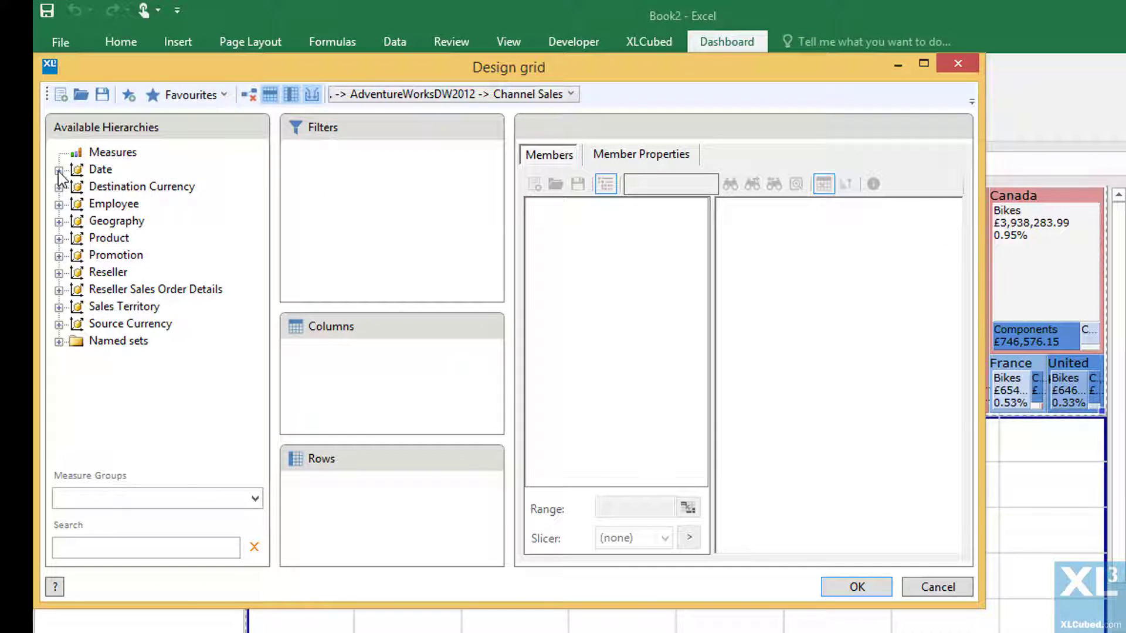
Create a grid with Date.Calendar on columns and Reseller Type (All Resellers plus children) on rows.
left_click(100, 169)
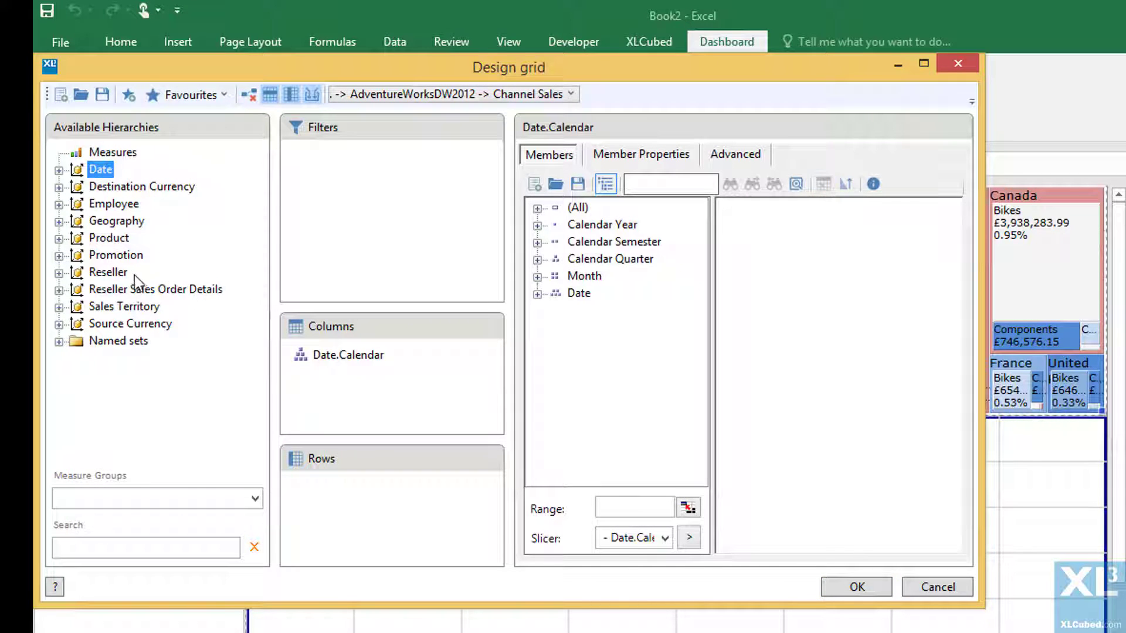
left_click(108, 272)
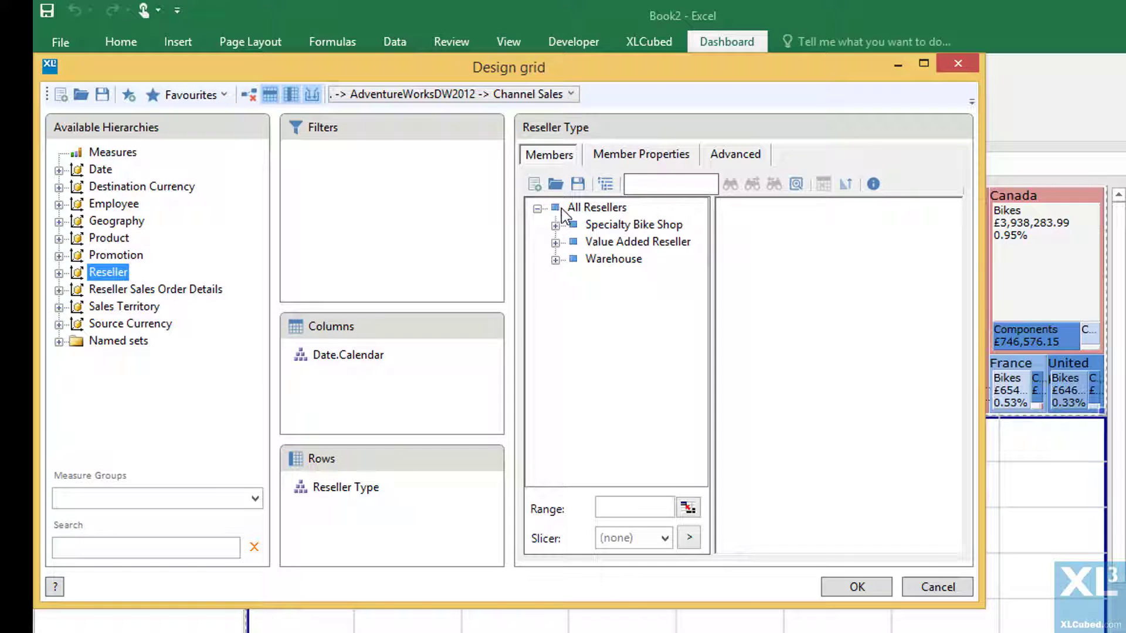
left_click(596, 208)
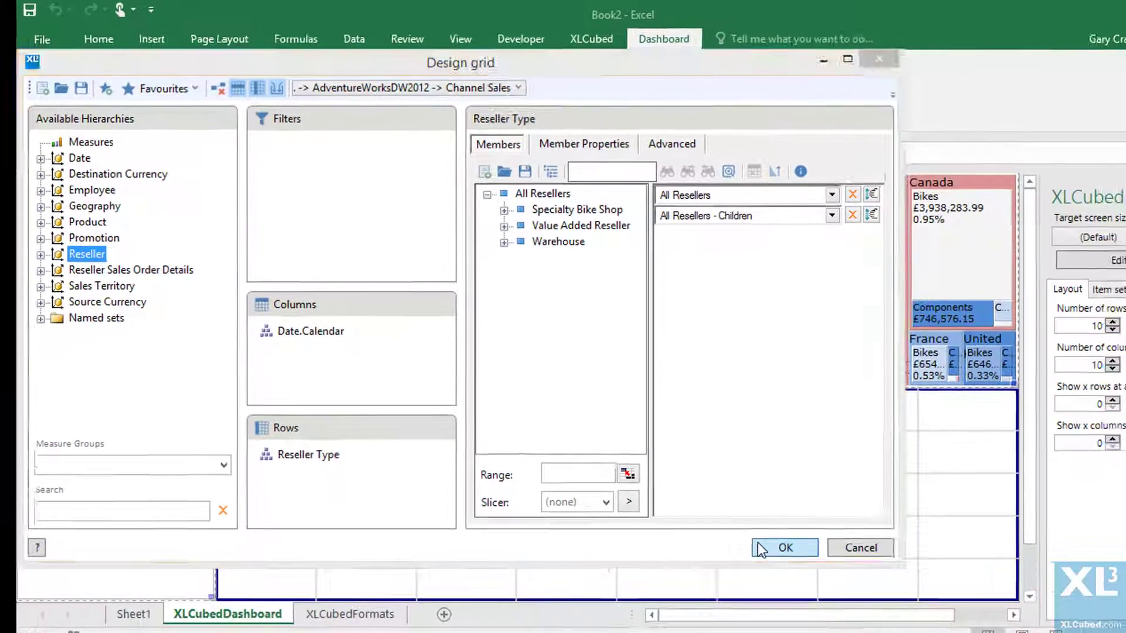
left_click(785, 547)
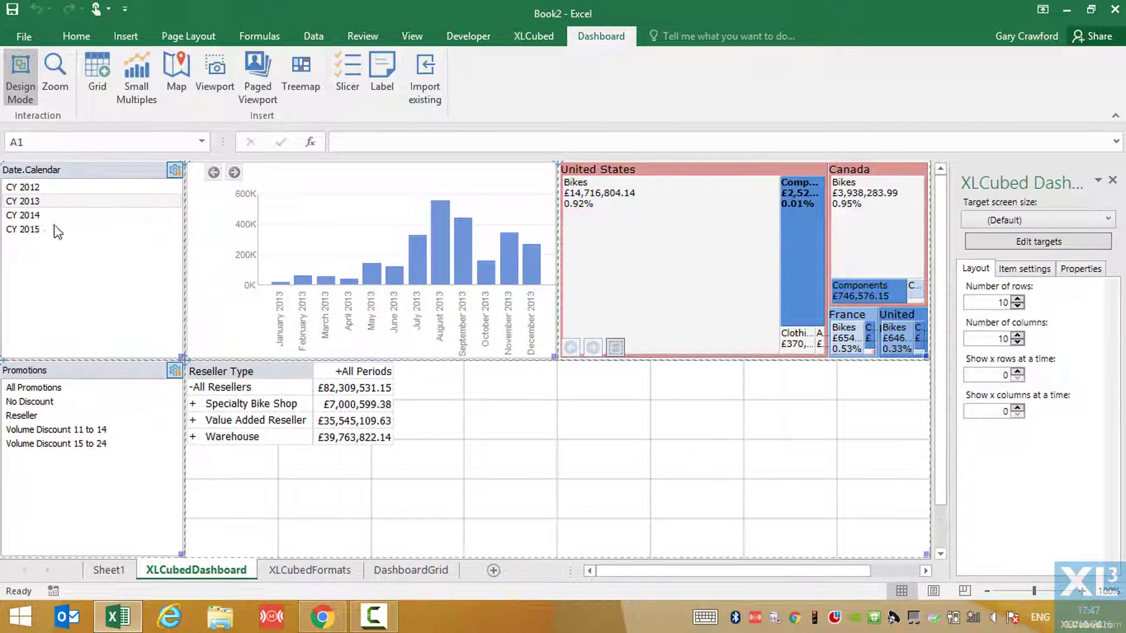
Select CY 2014 in the Date.Calendar slicer to filter the dashboard.
left_click(22, 215)
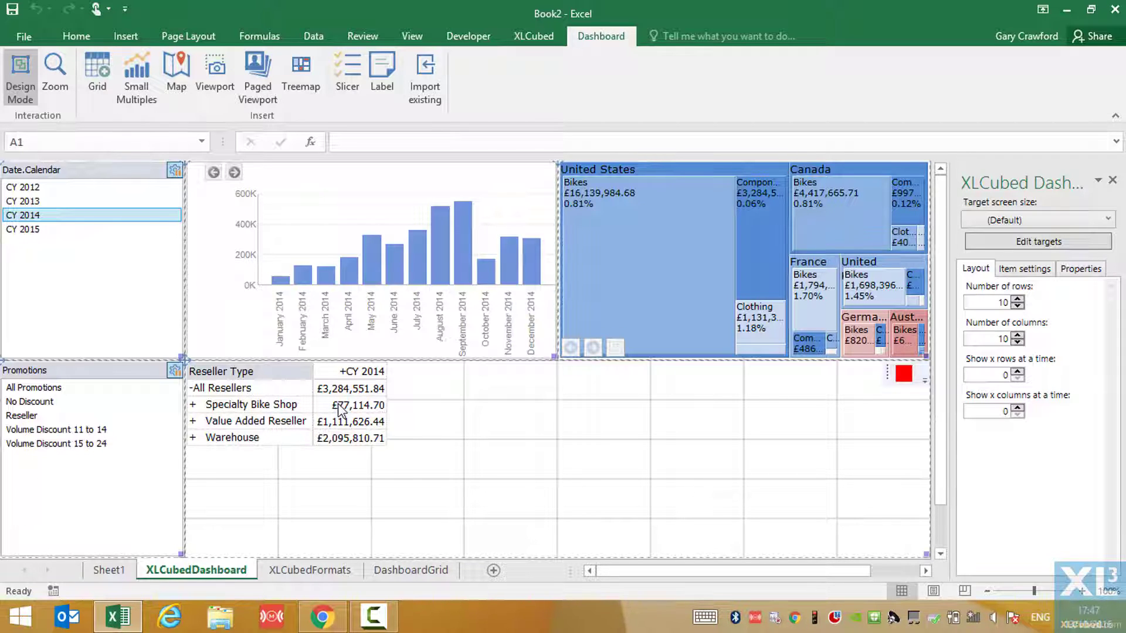
Edit the grid so Date.Calendar columns show Dashboard Selection descendants at Month level.
right_click(343, 406)
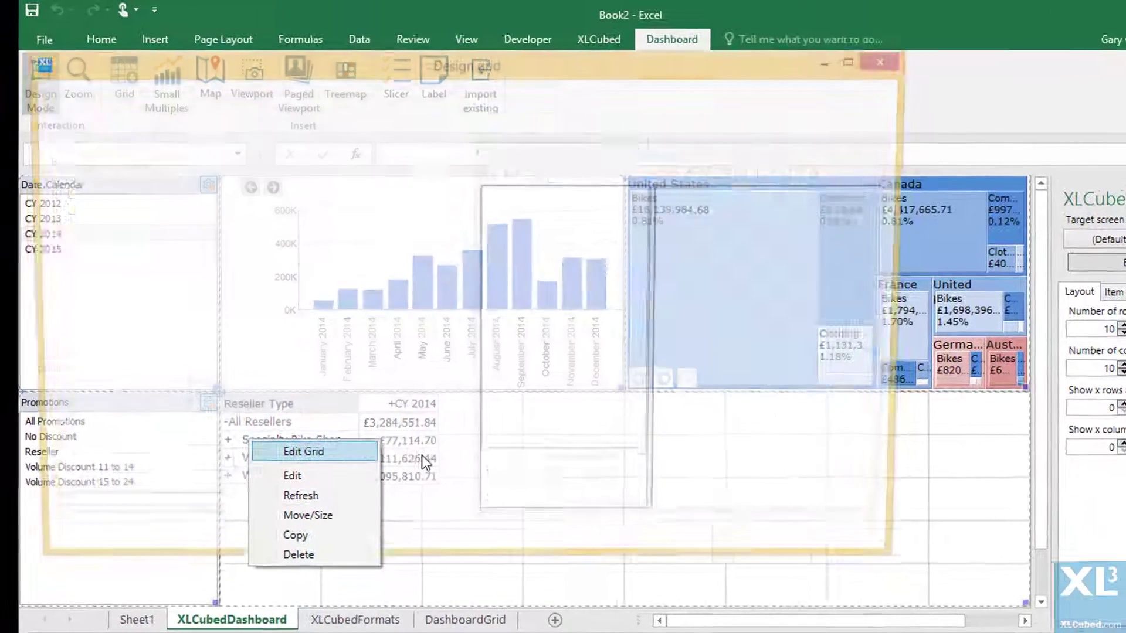
left_click(304, 451)
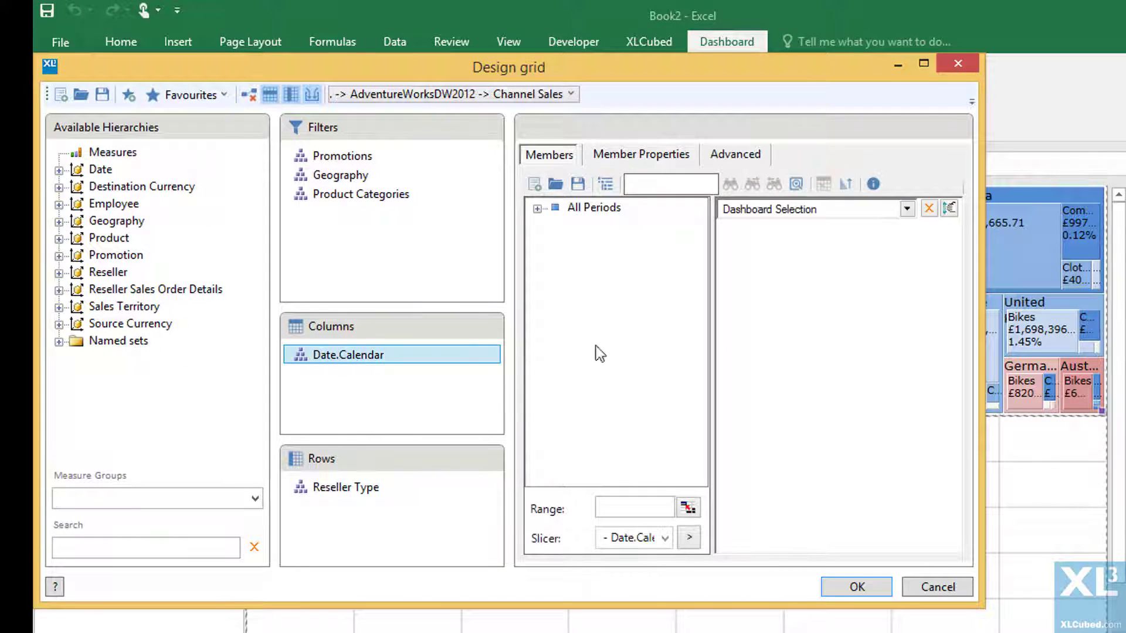
left_click(906, 209)
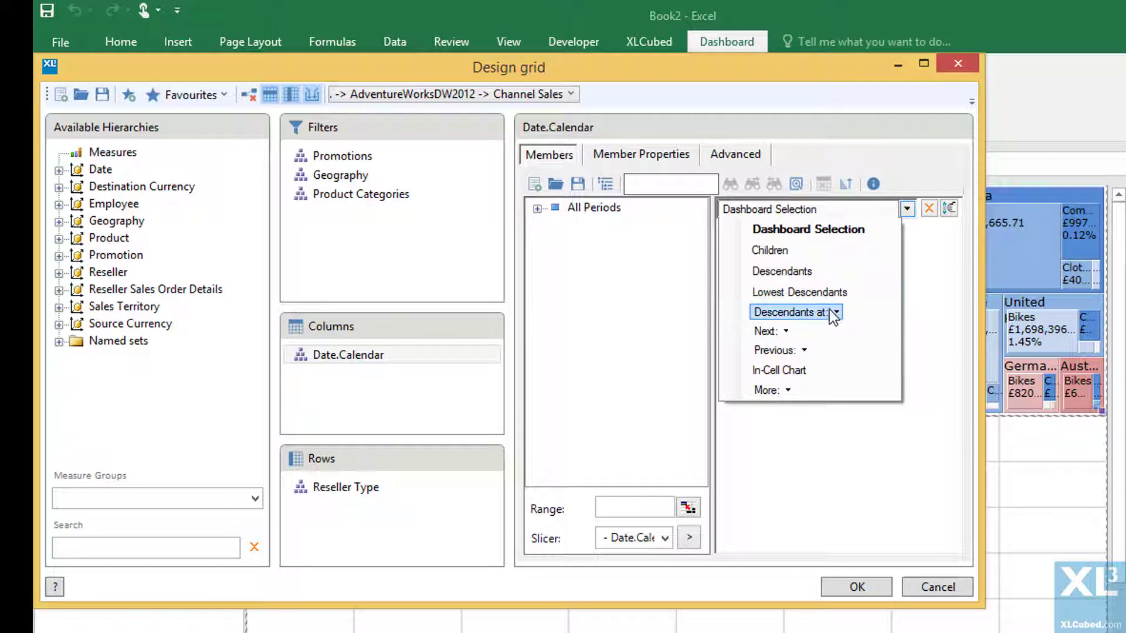
left_click(789, 312)
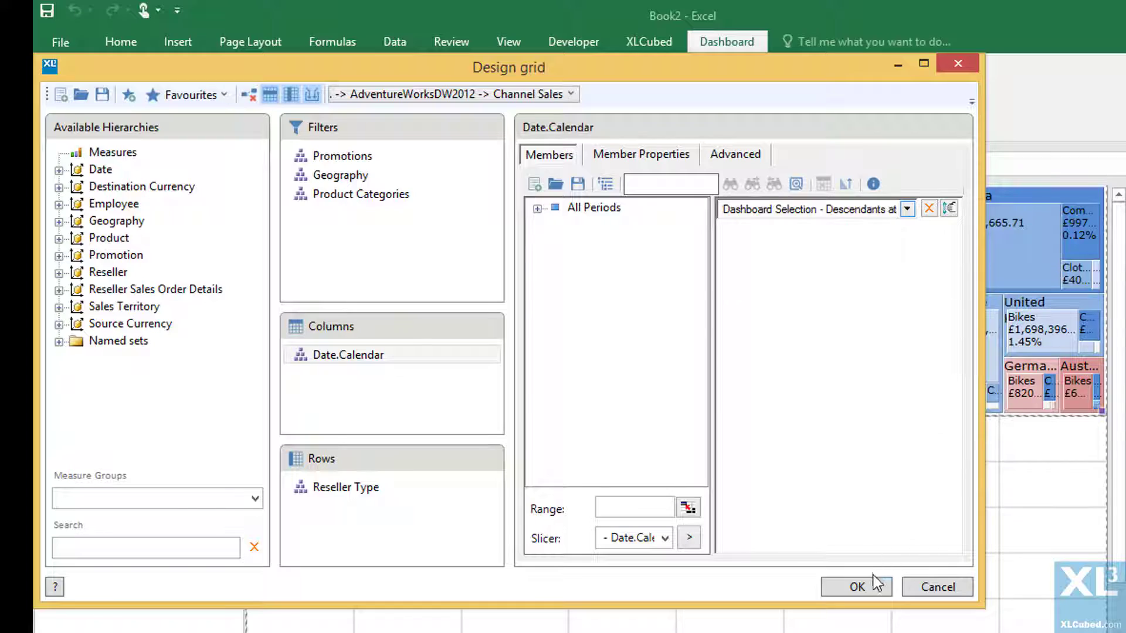
left_click(855, 587)
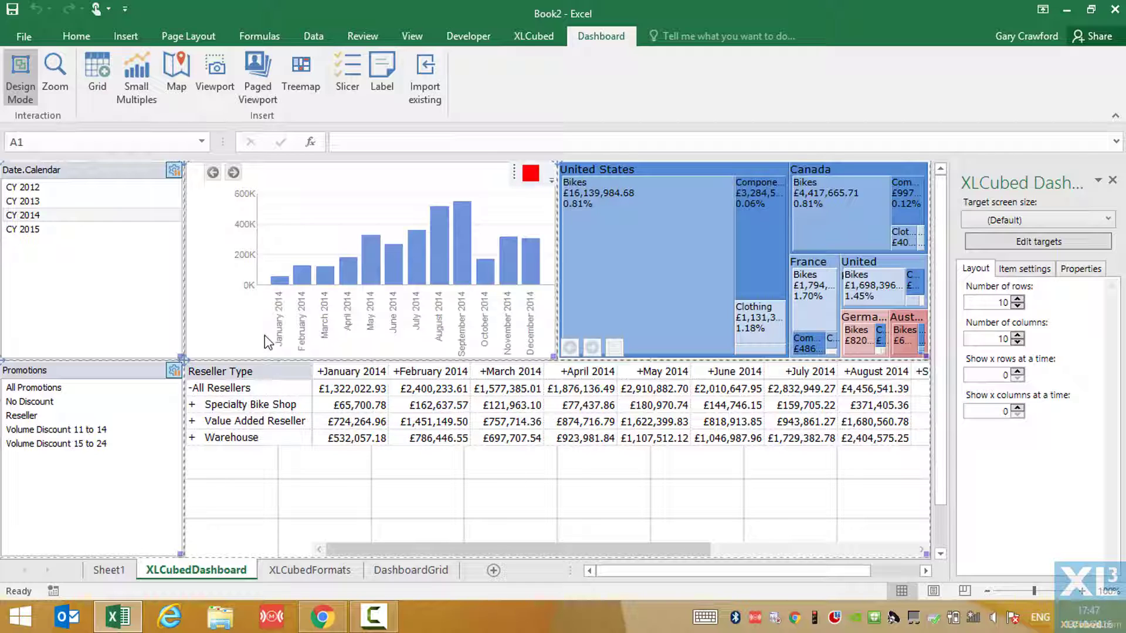
Turn Design Mode off for runtime and restore the Excel window down from full screen.
left_click(20, 69)
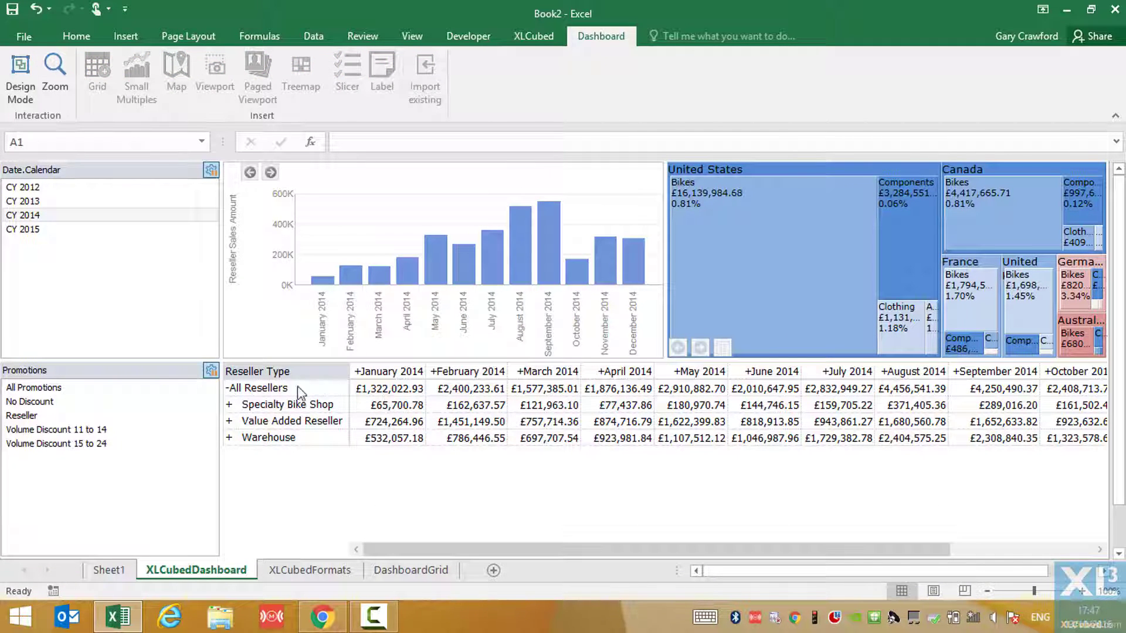
mouse_move(1090, 10)
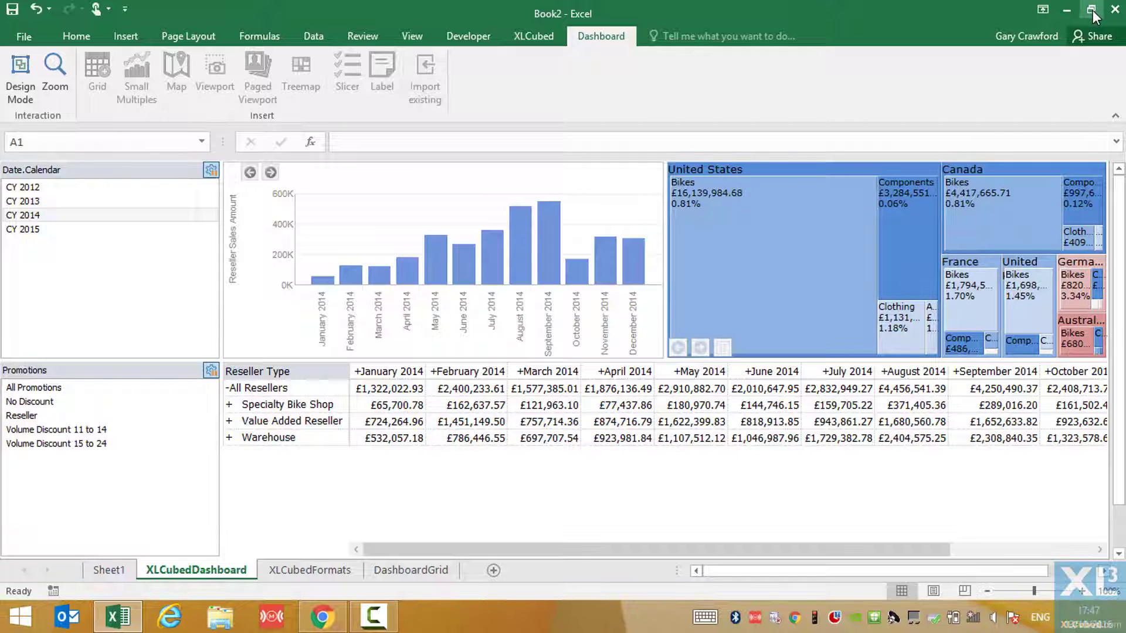
left_click(1088, 10)
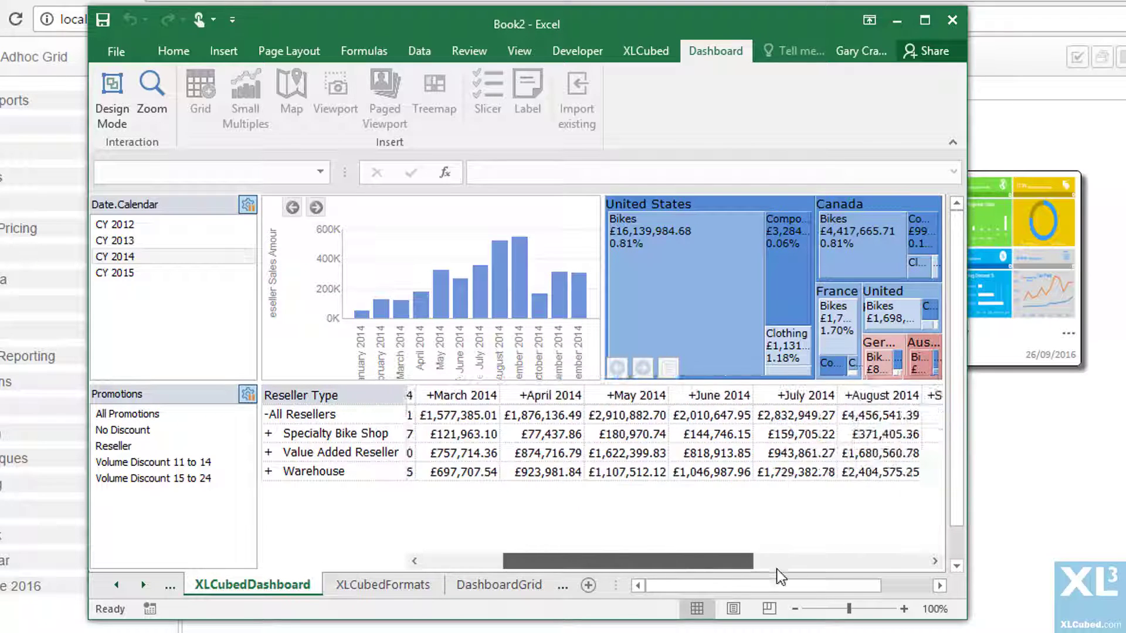
Expand Value Added Reseller in the grid into its individual resellers by month.
scroll("left", 3)
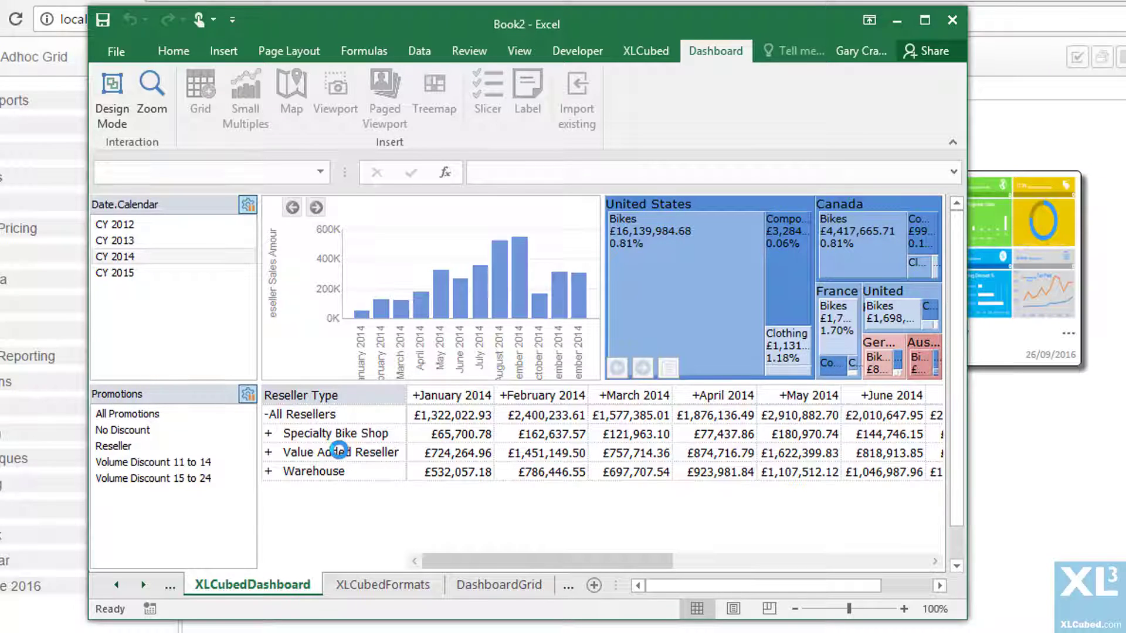
left_click(265, 452)
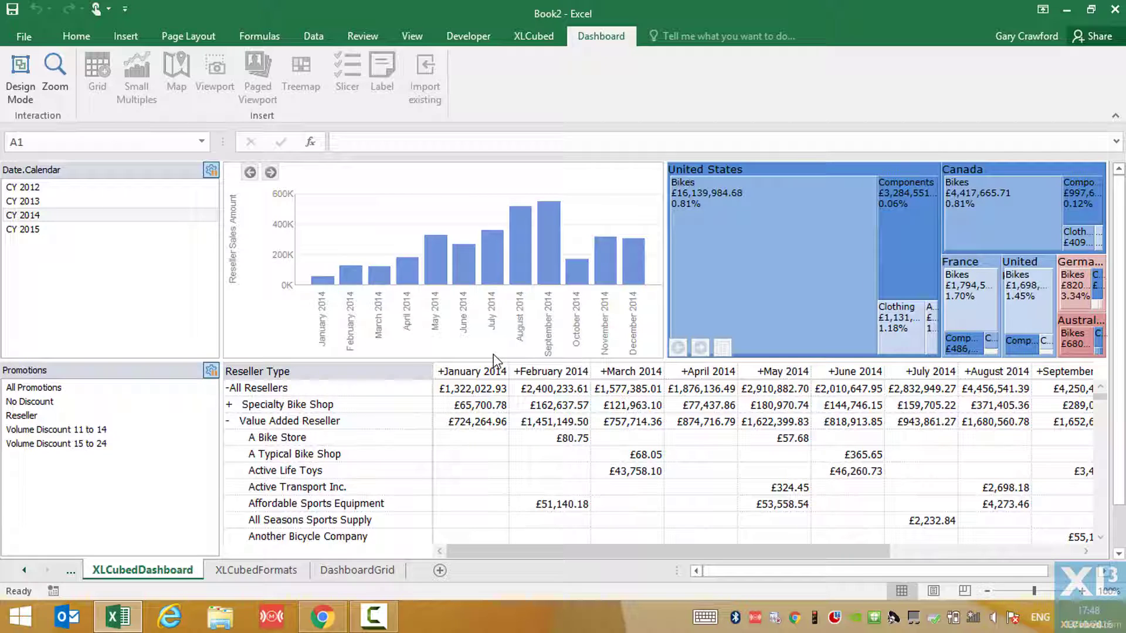
mouse_move(791, 265)
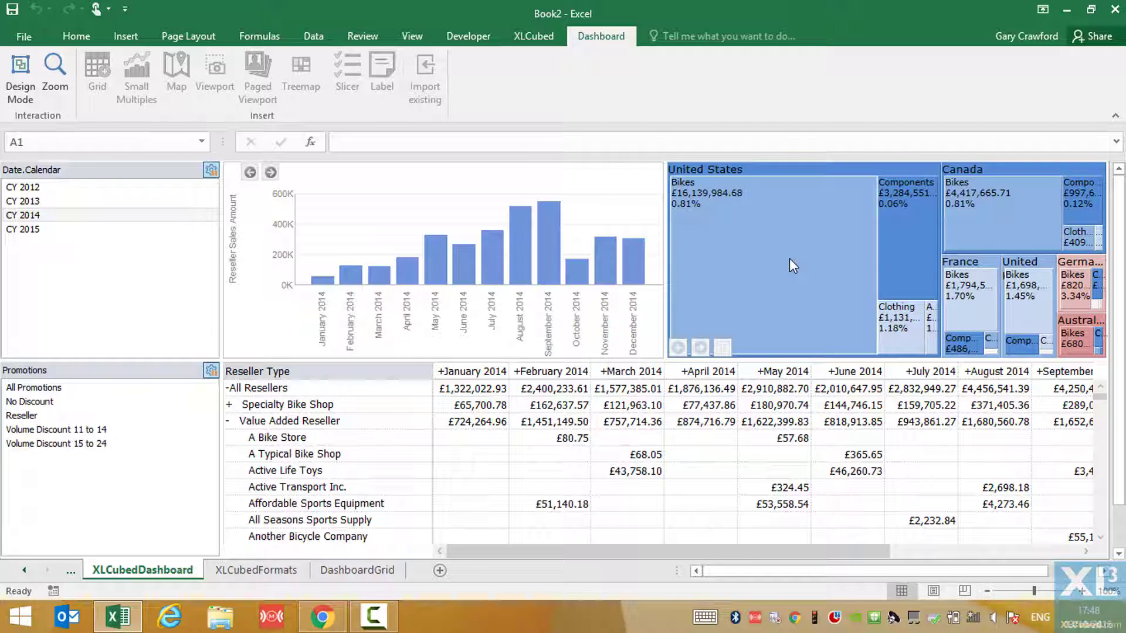
Select CY 2013 in the Date.Calendar slicer so chart, treemap and grid refresh.
left_click(22, 201)
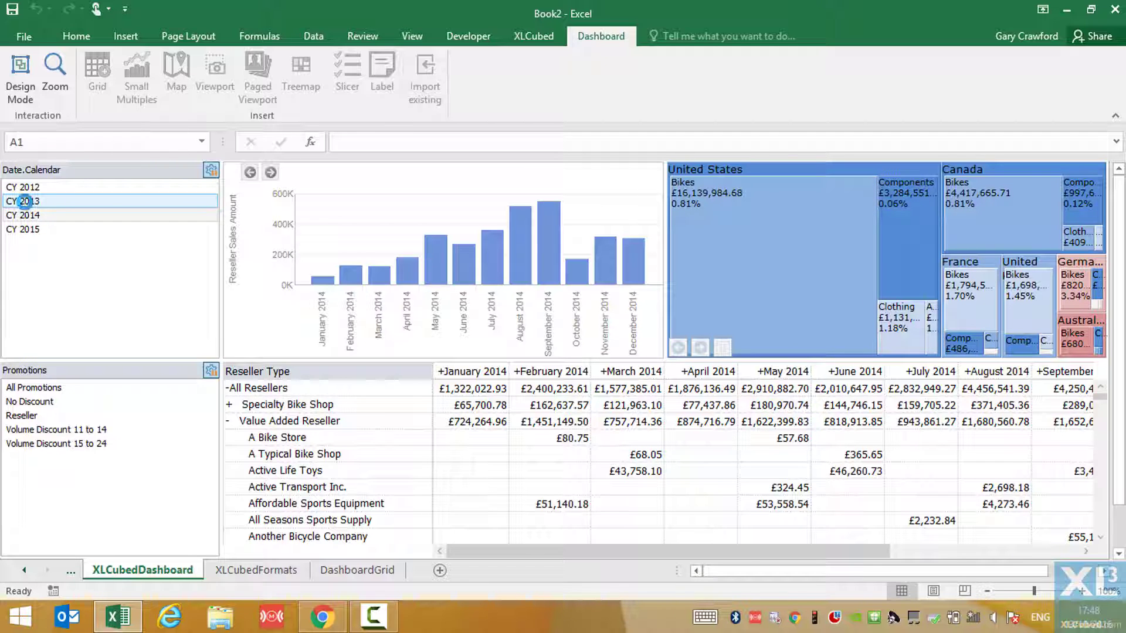
left_click(21, 201)
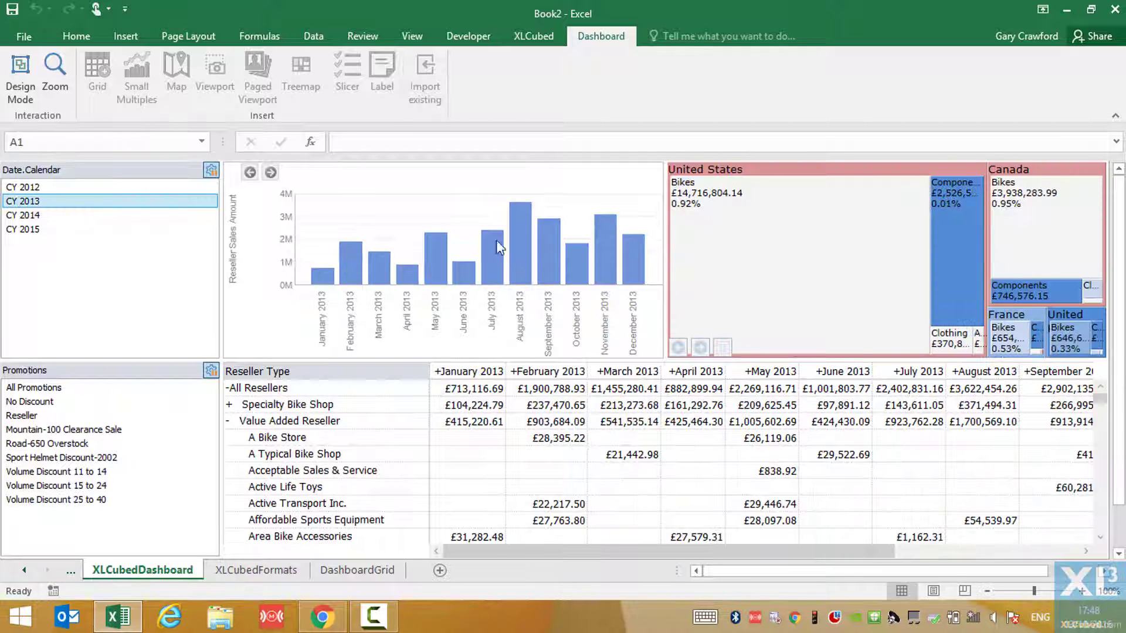